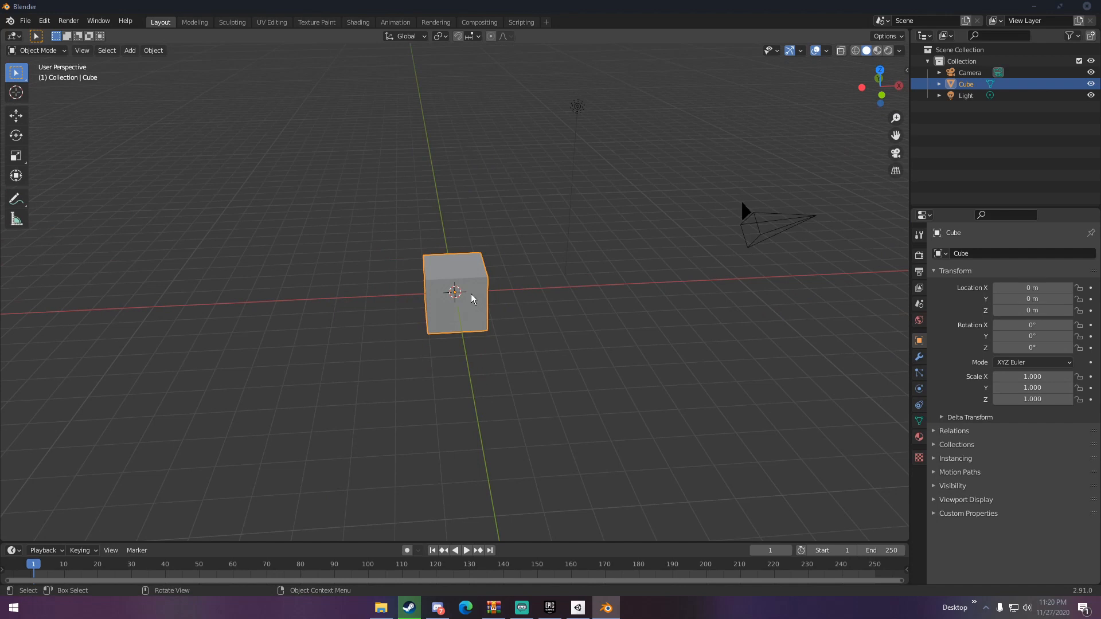
Delete the default cube and add a new cube raised about 5 m above the ground
{"action": "key", "text": "x"}
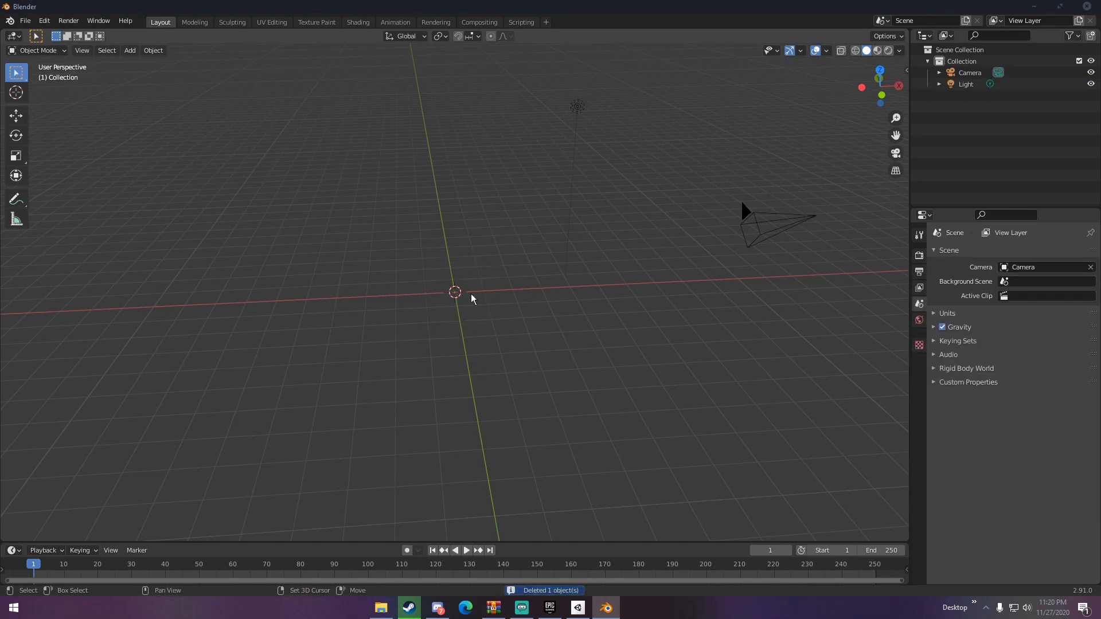
{"action": "left_click", "coordinate": [130, 50]}
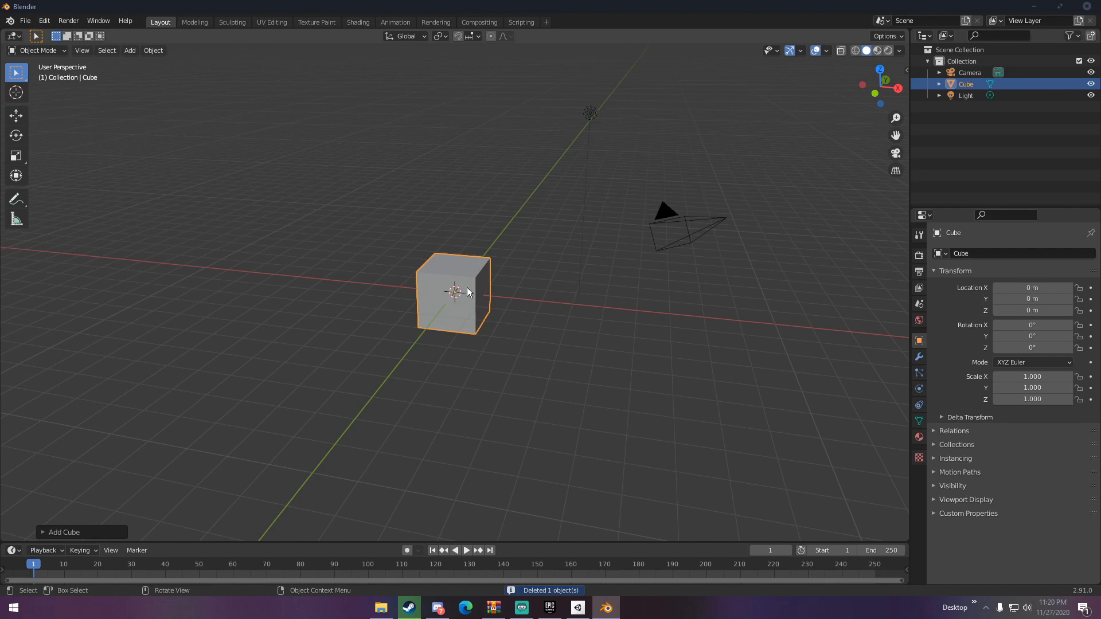
{"action": "key", "text": "g"}
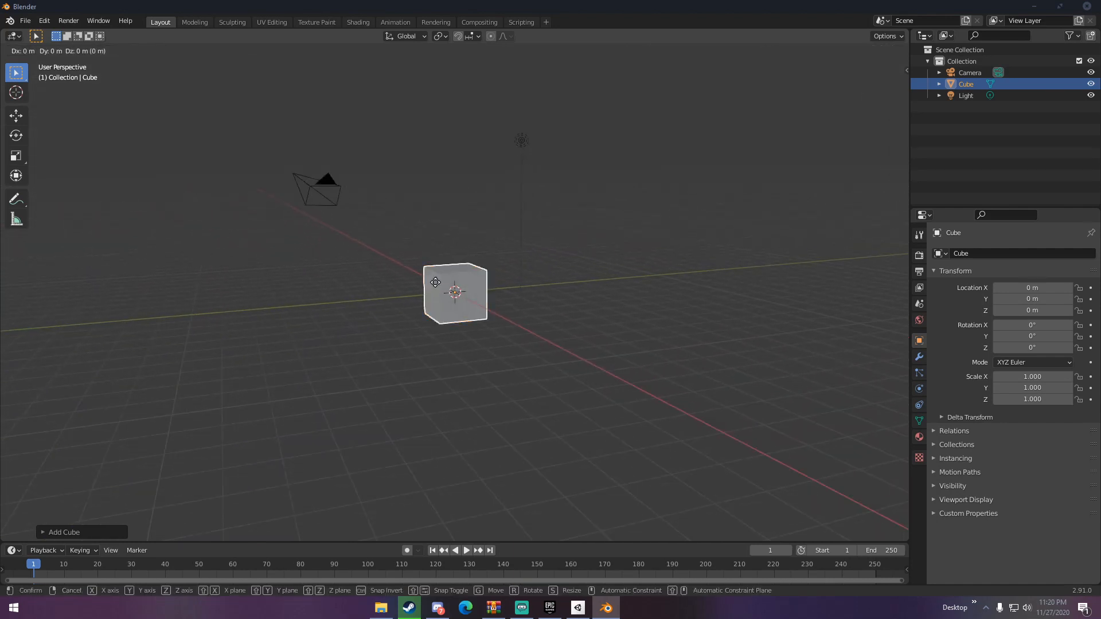
{"action": "mouse_move", "coordinate": [453, 200]}
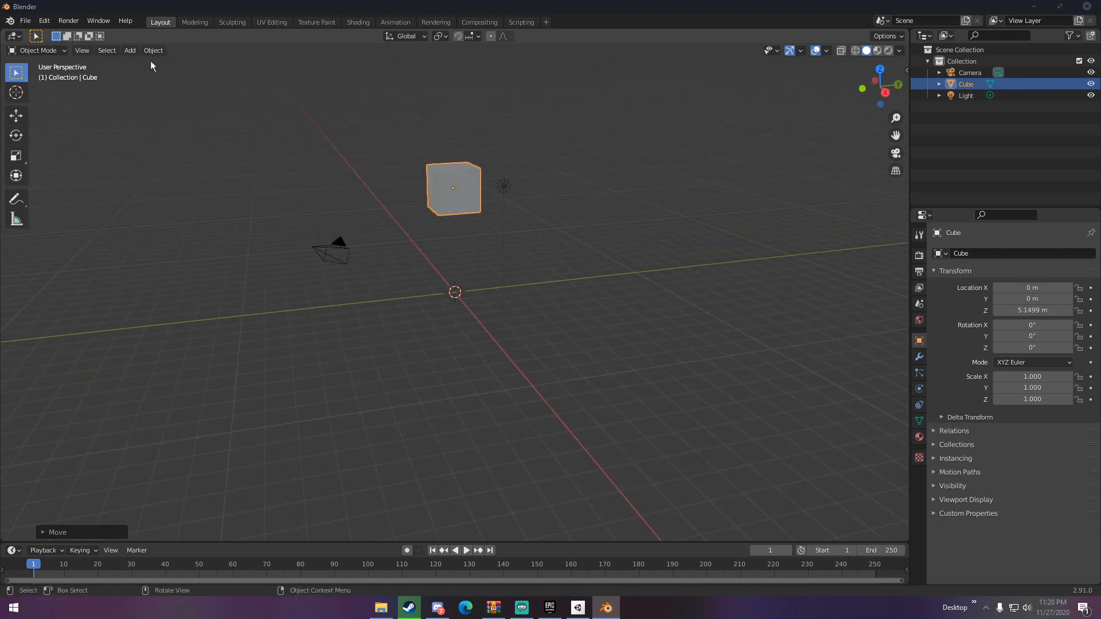
Apply Quick Liquid to the raised cube, creating a Liquid Domain around it
{"action": "left_click", "coordinate": [152, 50]}
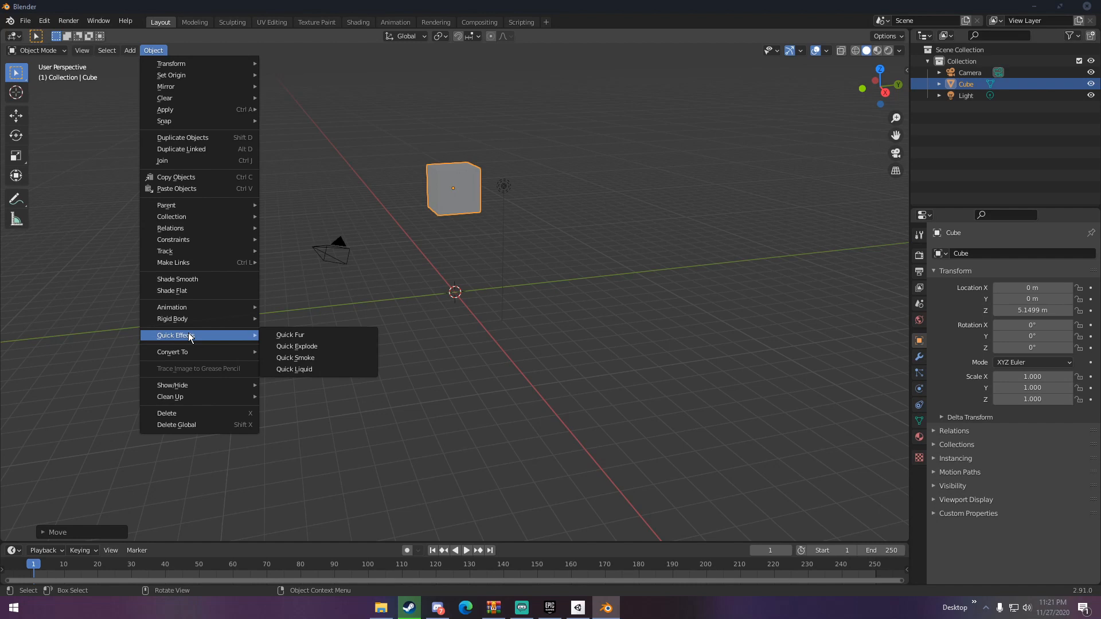
{"action": "mouse_move", "coordinate": [295, 368]}
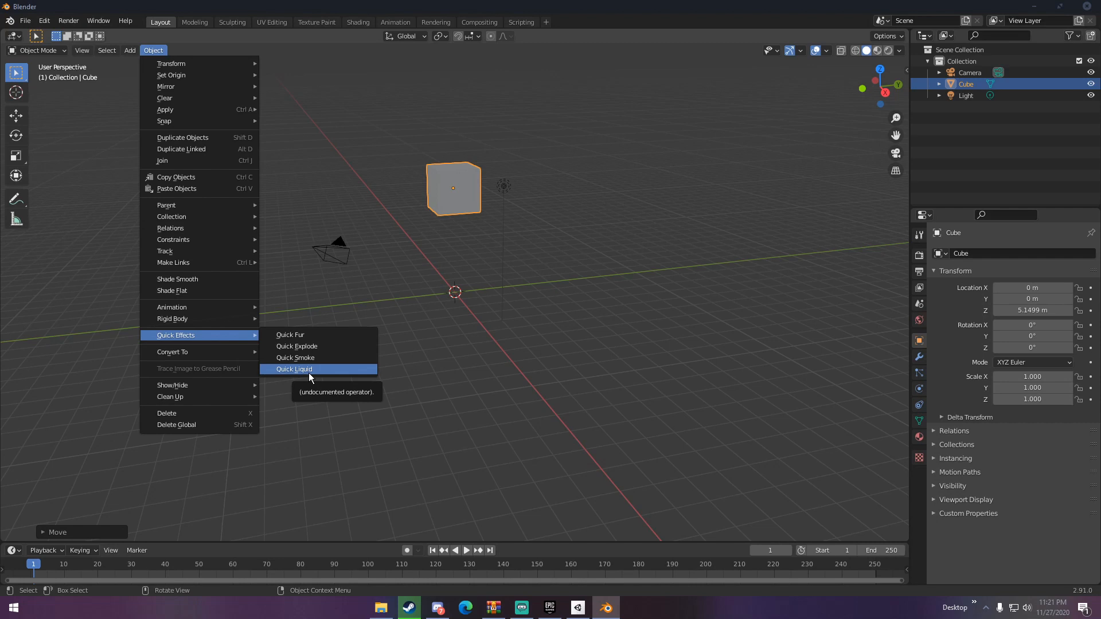
{"action": "mouse_move", "coordinate": [305, 369]}
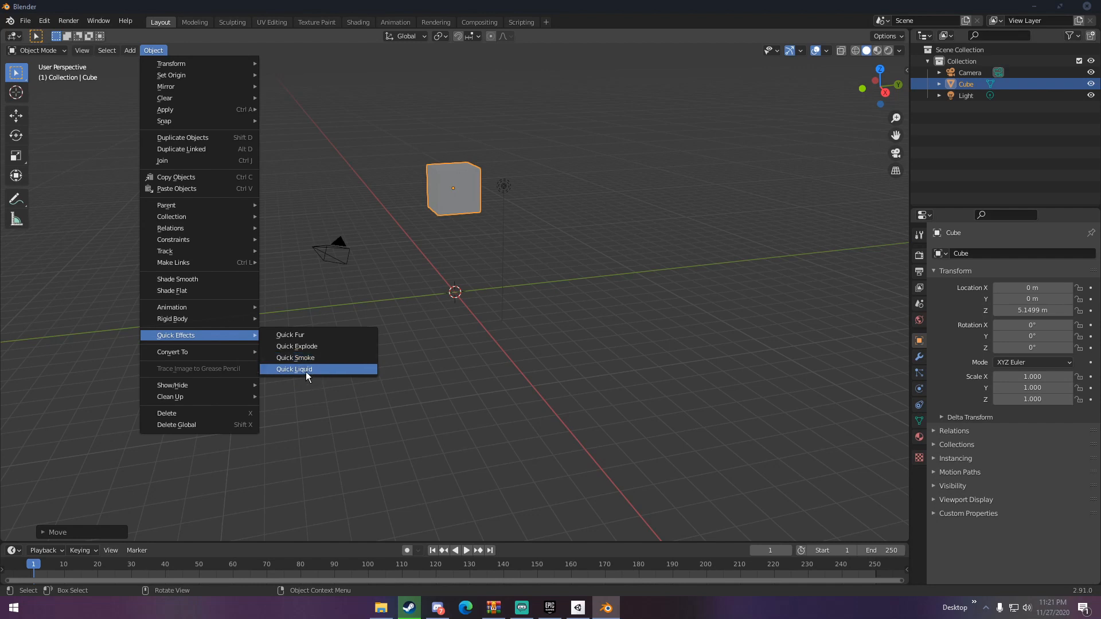
{"action": "left_click", "coordinate": [295, 368]}
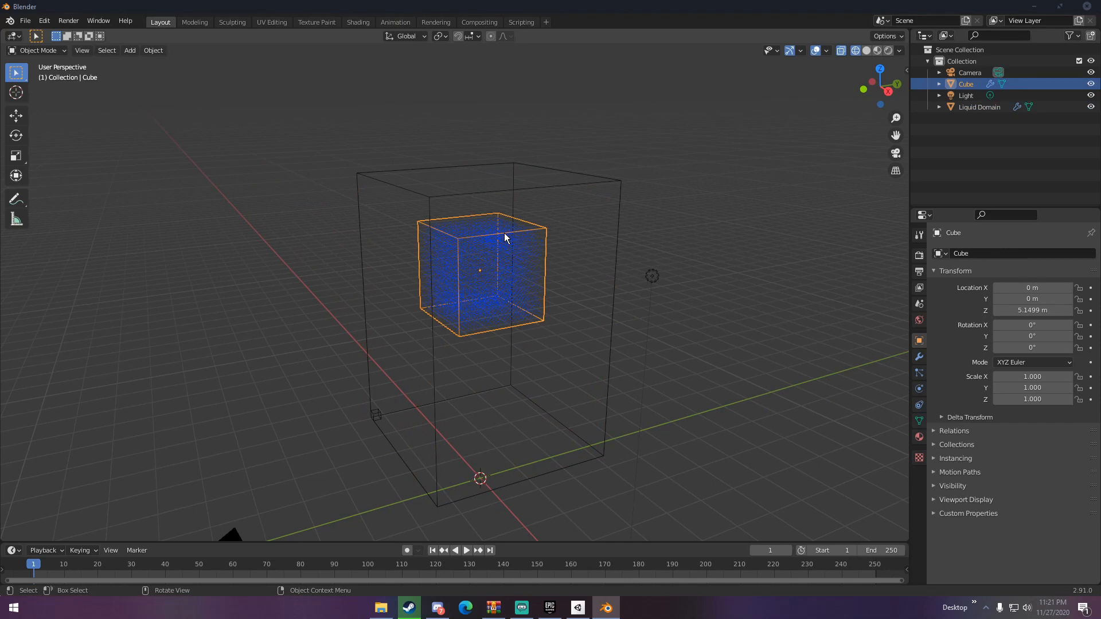
{"action": "mouse_move", "coordinate": [495, 199]}
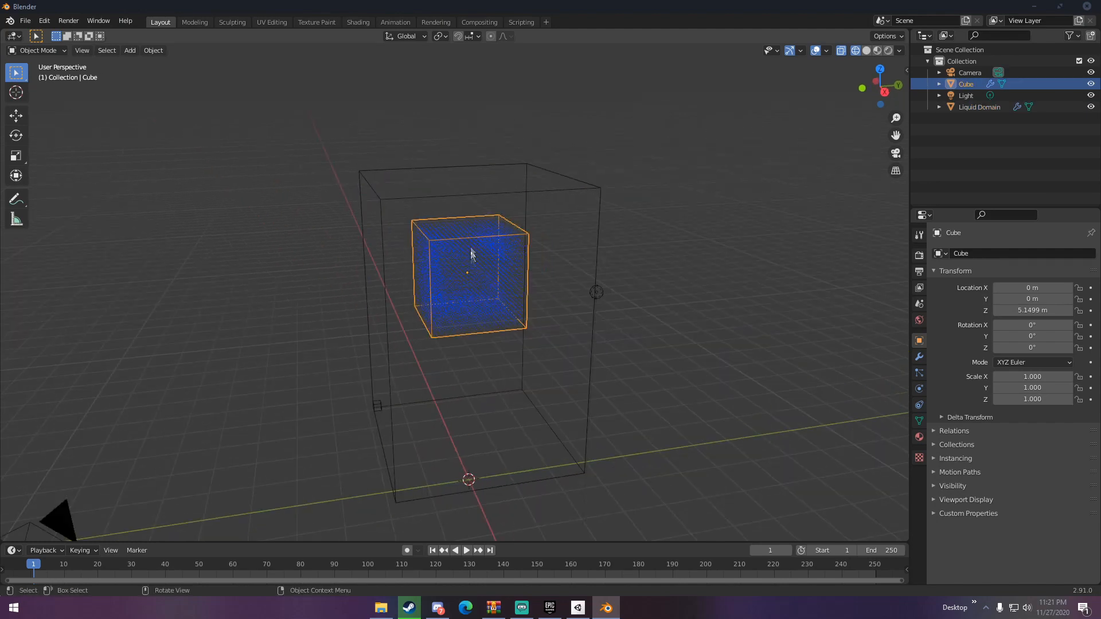
{"action": "left_click", "coordinate": [467, 550]}
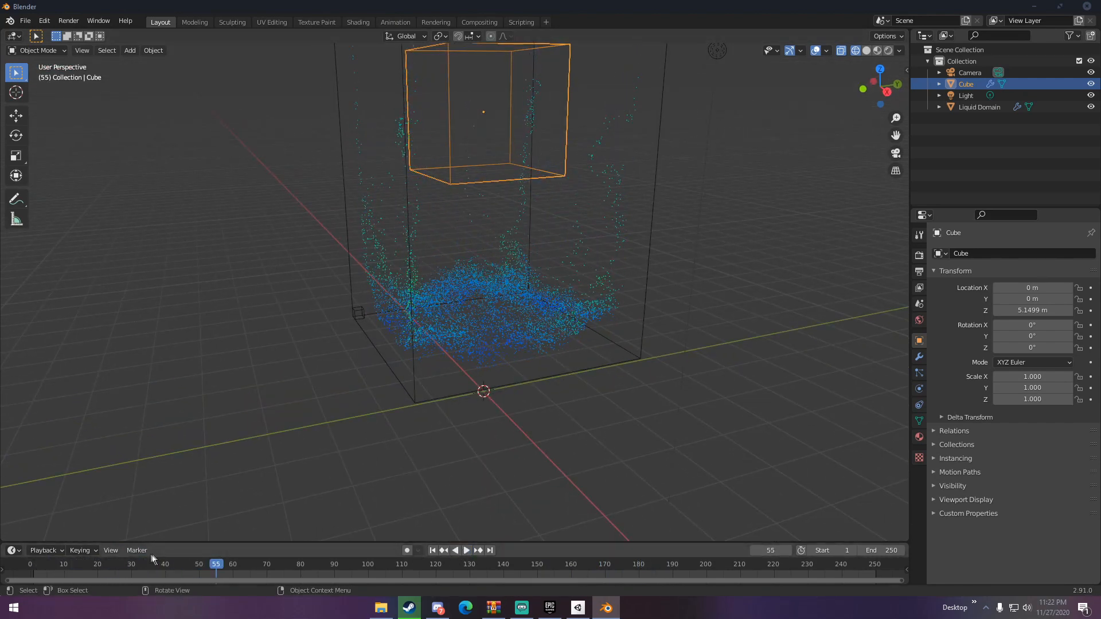
{"action": "left_click", "coordinate": [433, 551]}
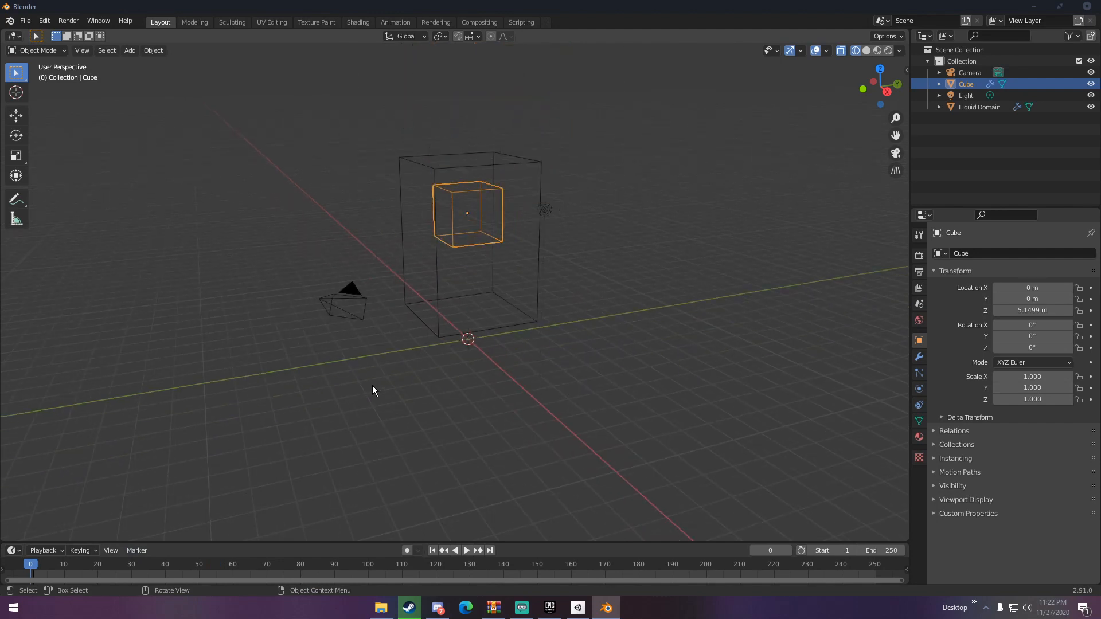
{"action": "mouse_move", "coordinate": [383, 386]}
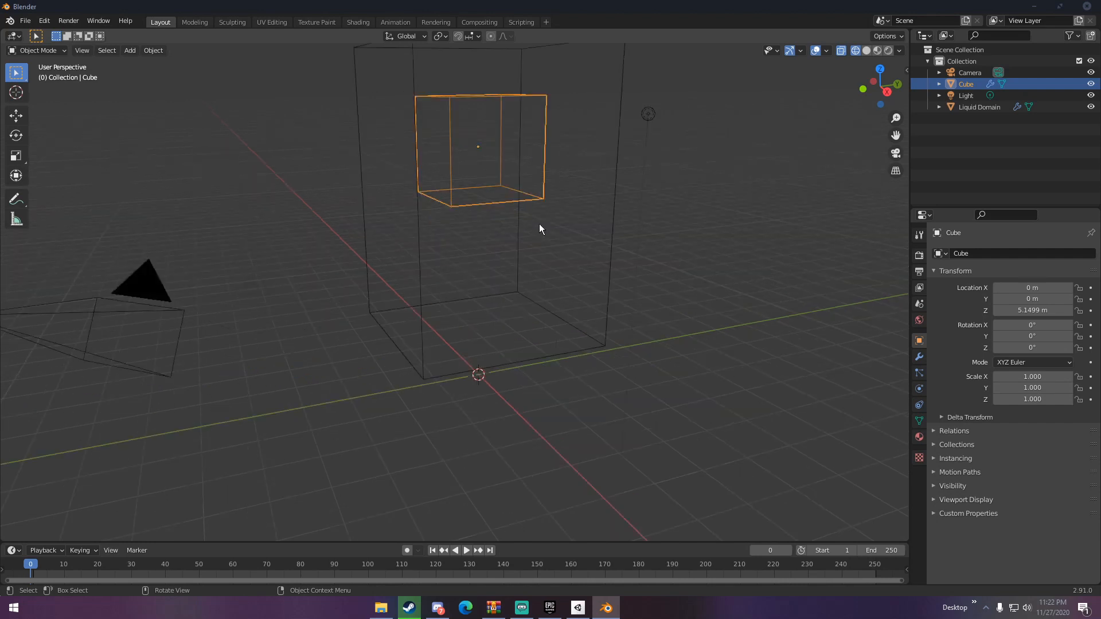
{"action": "left_click", "coordinate": [465, 551]}
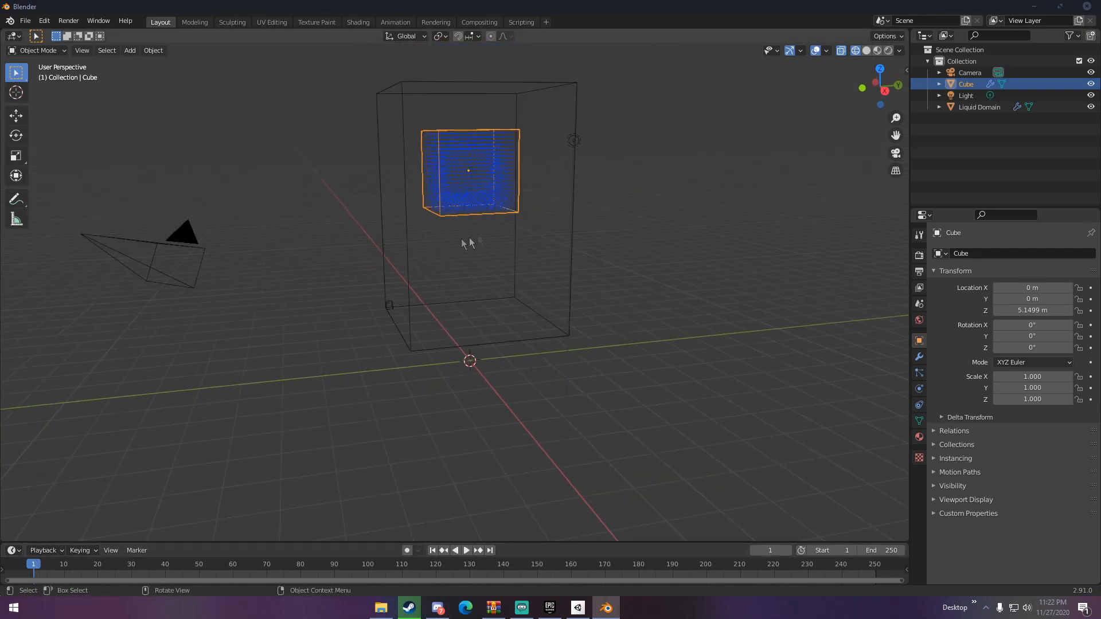
Enable Mesh generation in the Liquid Domain's fluid physics settings
{"action": "left_click", "coordinate": [979, 107]}
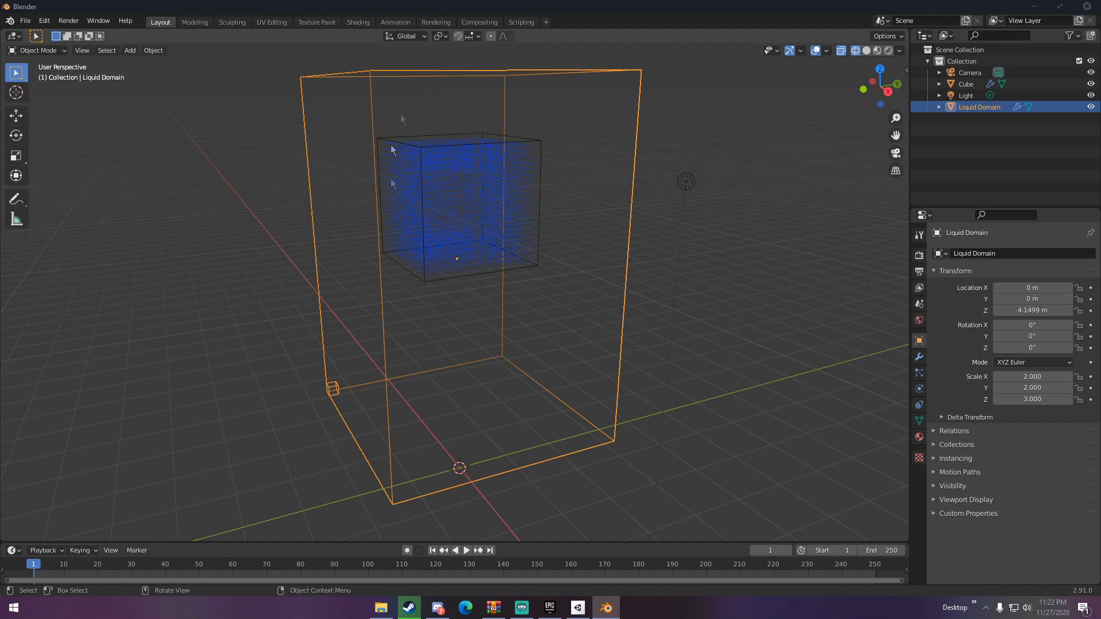
{"action": "mouse_move", "coordinate": [892, 409]}
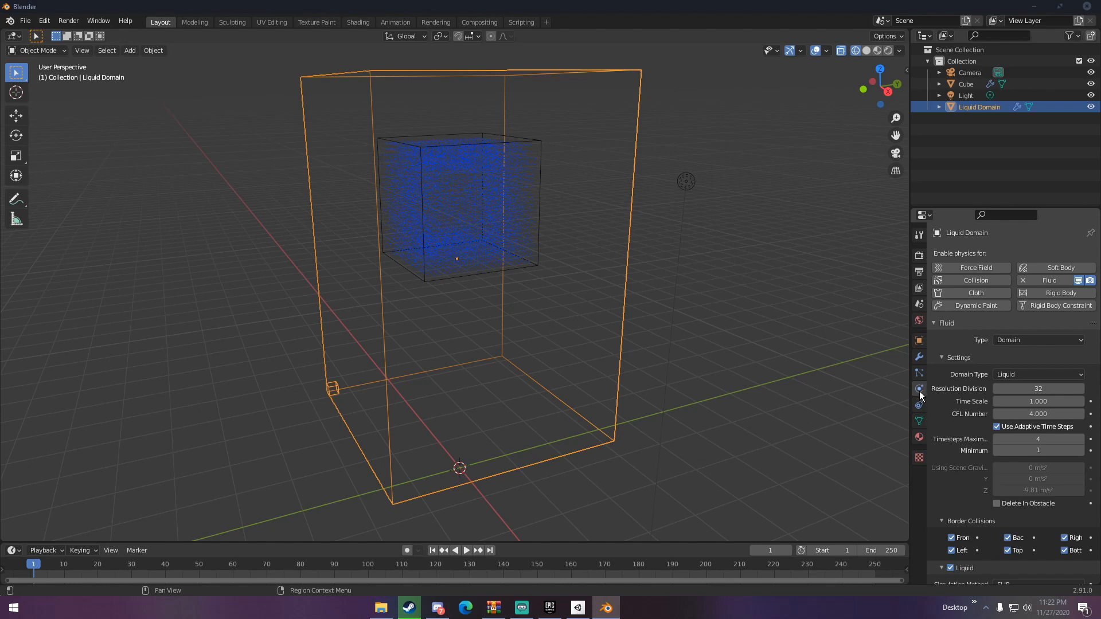
{"action": "scroll", "scroll_direction": "down", "scroll_amount": 3}
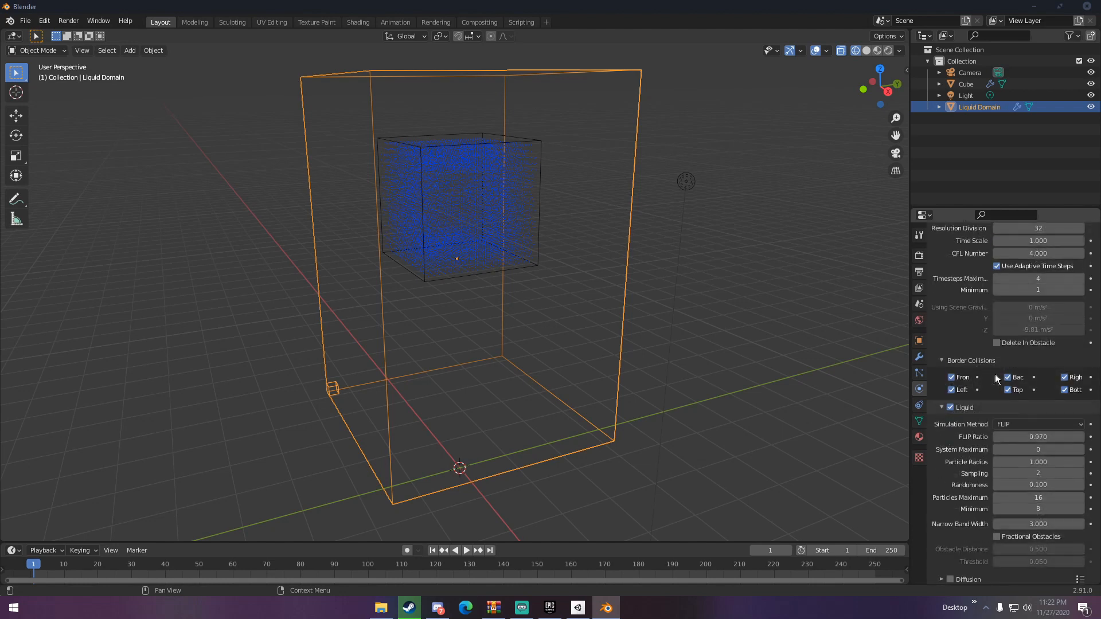
{"action": "left_click", "coordinate": [1038, 355]}
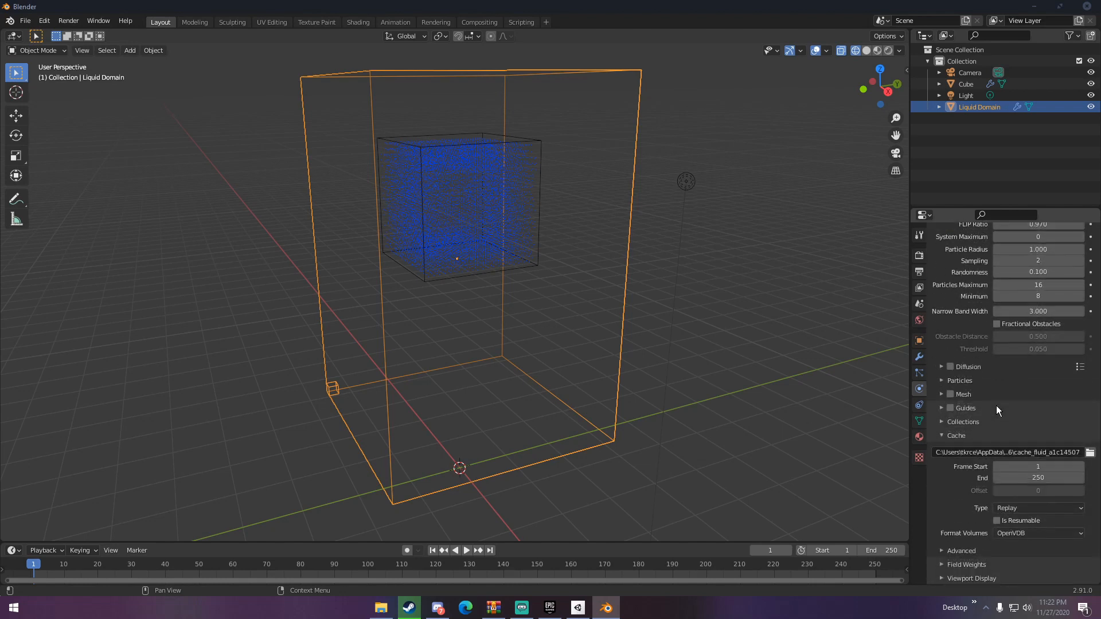
{"action": "scroll", "scroll_direction": "up", "scroll_amount": 3}
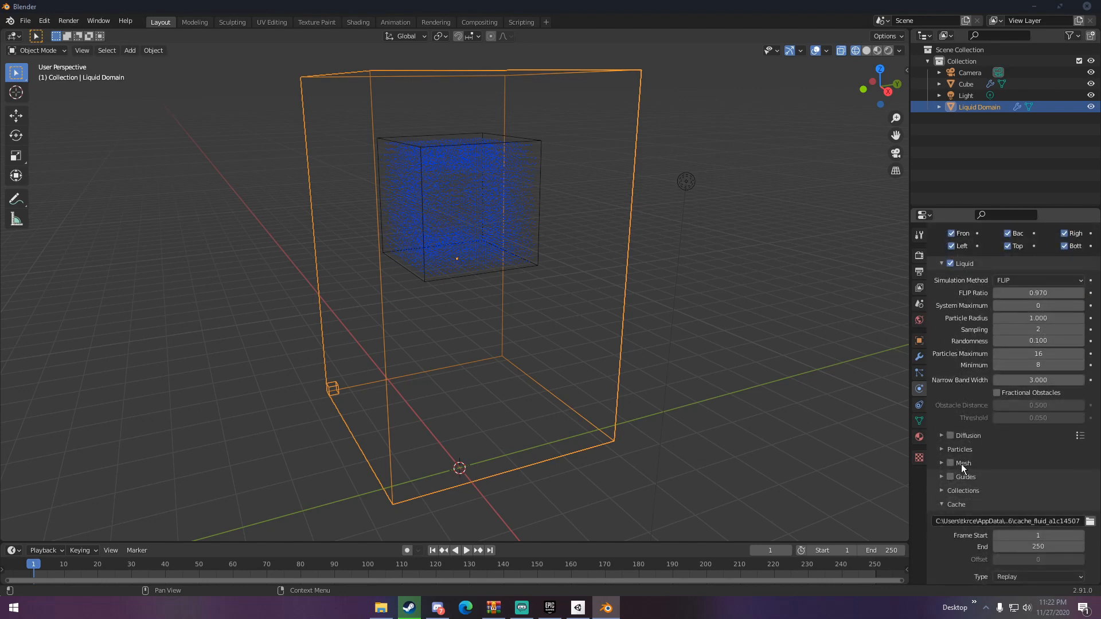
{"action": "left_click", "coordinate": [950, 462]}
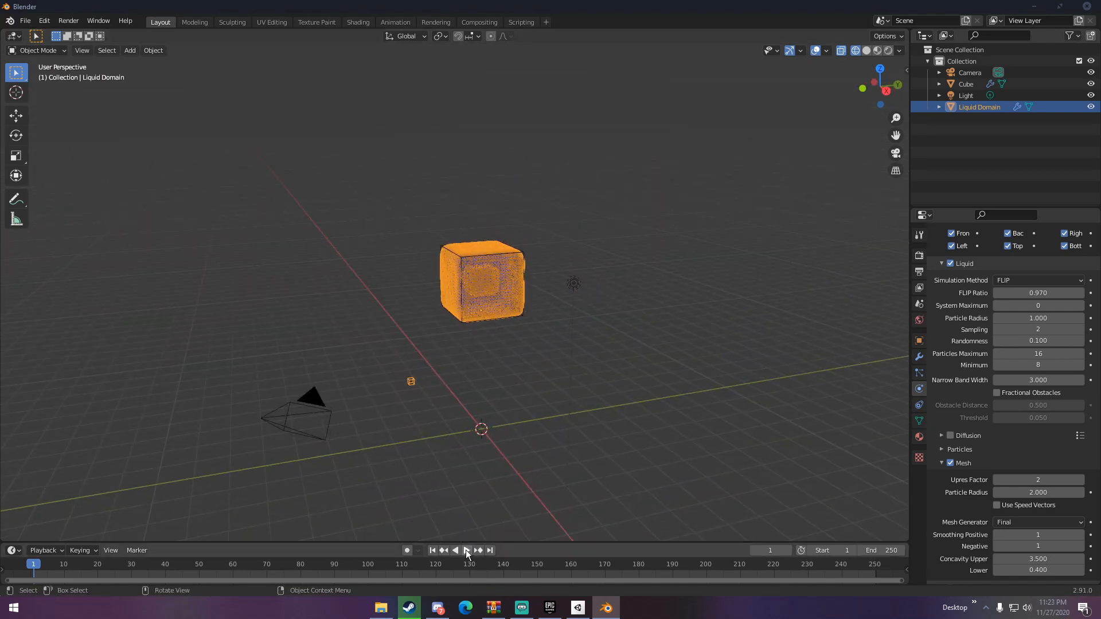
Play the meshed liquid splash, rewind to frame 1 and show the Render Properties
{"action": "left_click", "coordinate": [467, 550]}
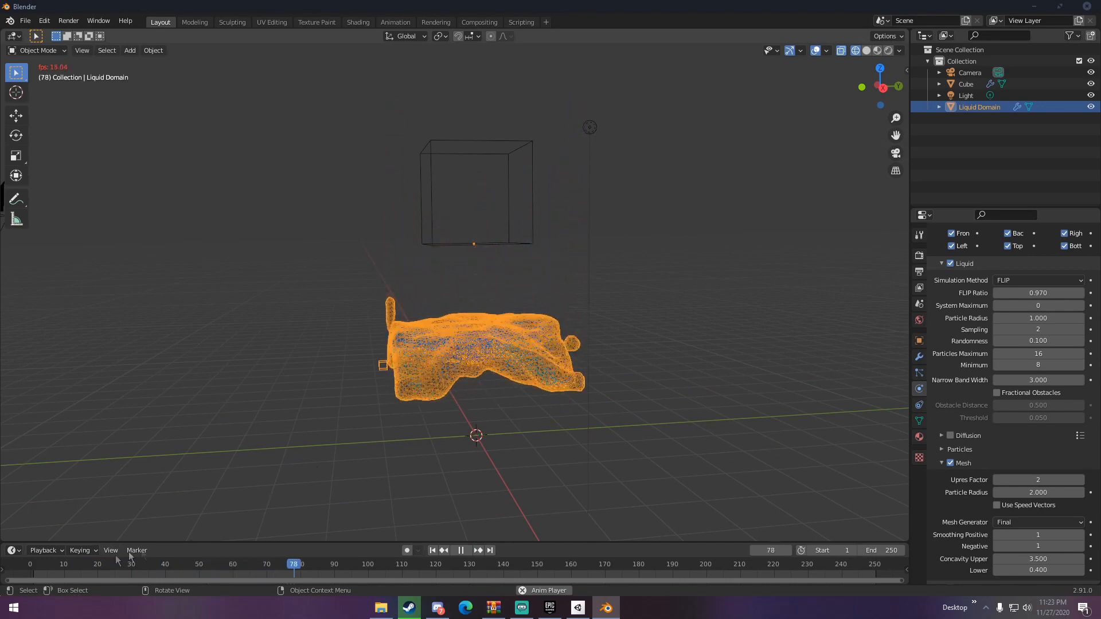
{"action": "left_click", "coordinate": [111, 565]}
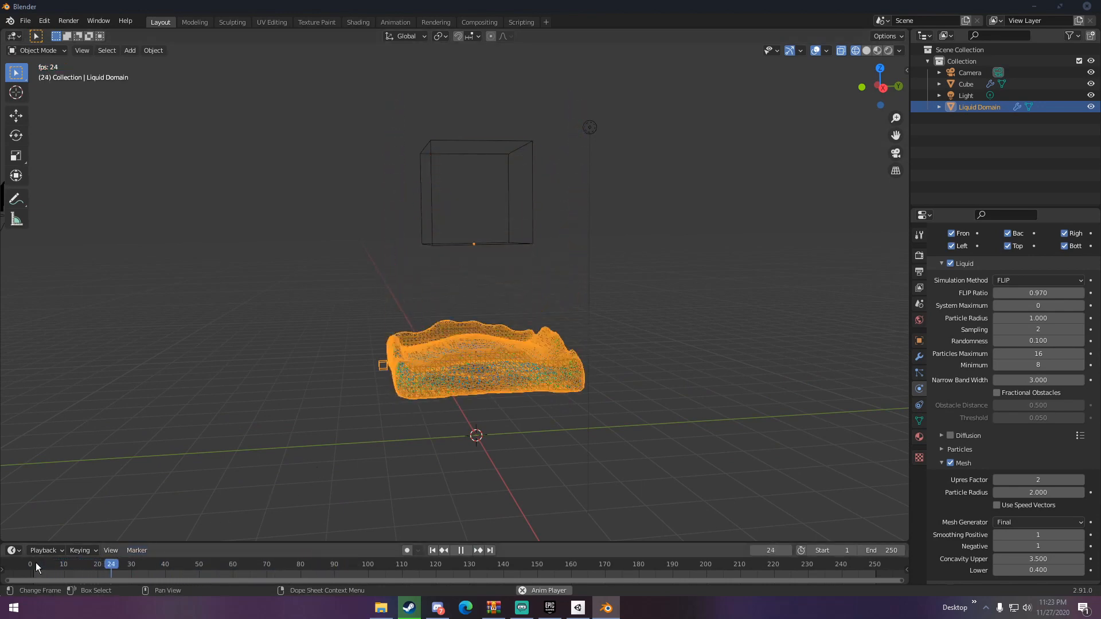
{"action": "left_click", "coordinate": [272, 564]}
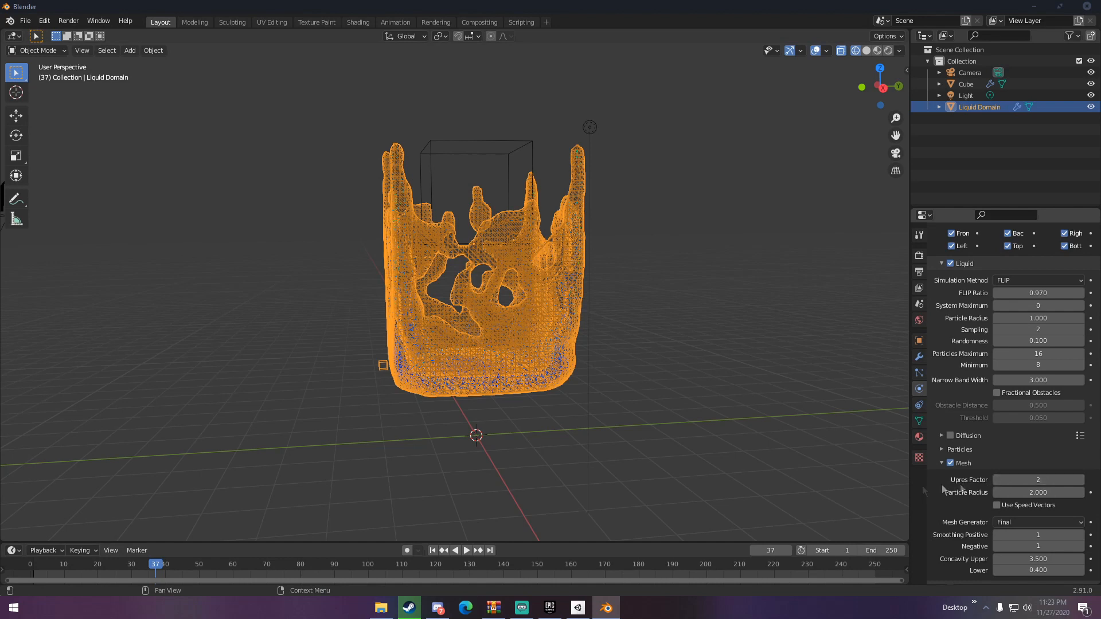
{"action": "left_click", "coordinate": [33, 565]}
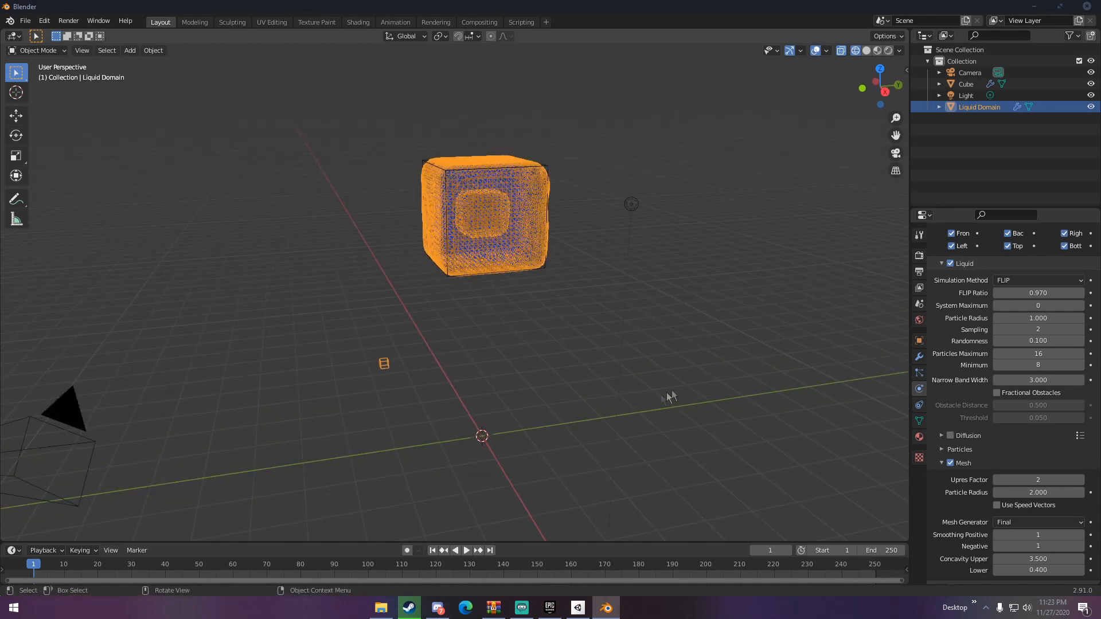
{"action": "left_click", "coordinate": [919, 254]}
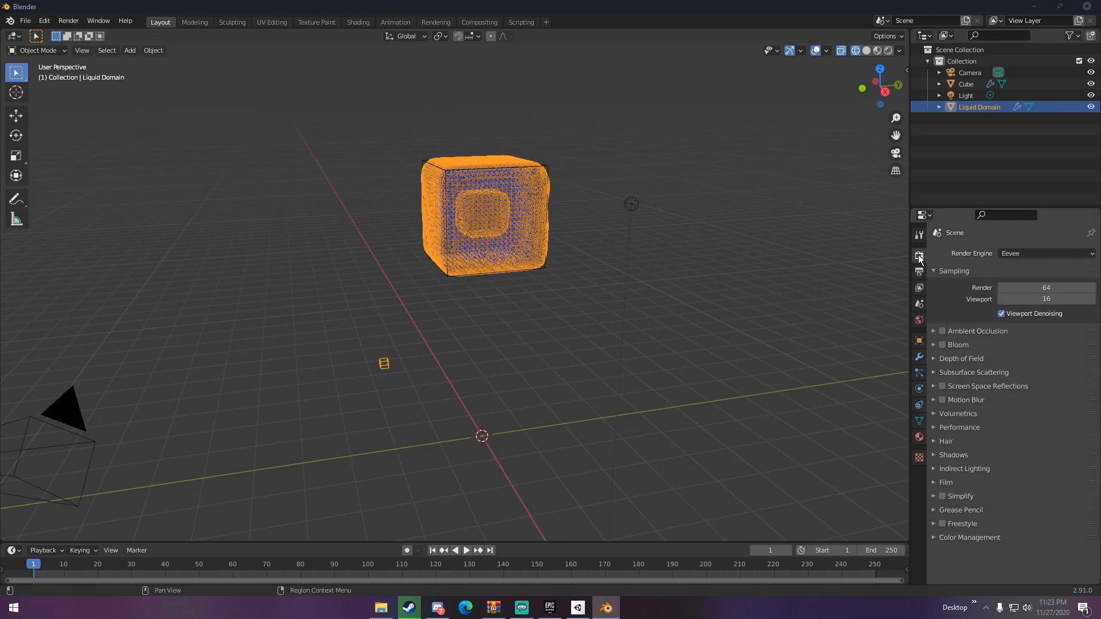
Switch the render engine to Cycles with GPU Compute as the device
{"action": "left_click", "coordinate": [1046, 252]}
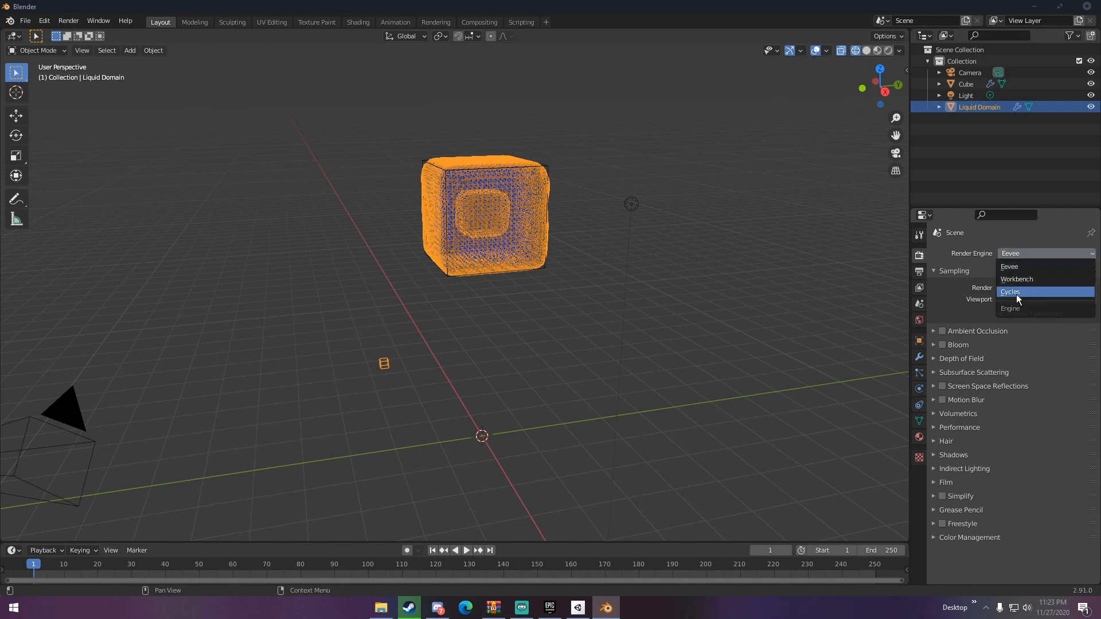
{"action": "left_click", "coordinate": [1009, 292]}
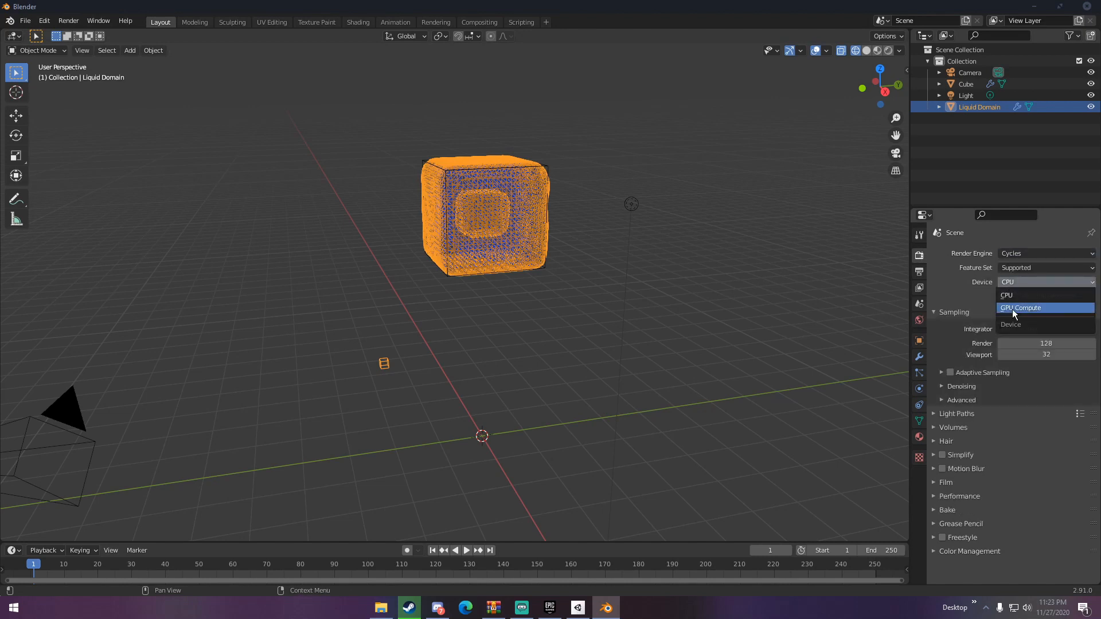
{"action": "left_click", "coordinate": [1021, 307]}
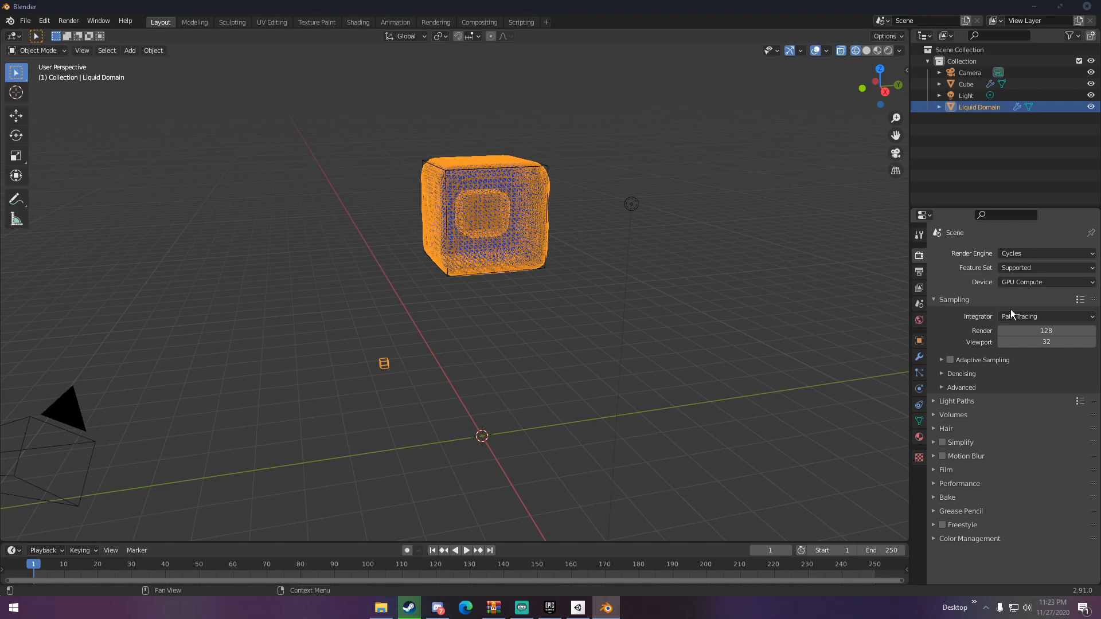
{"action": "left_click", "coordinate": [1047, 282]}
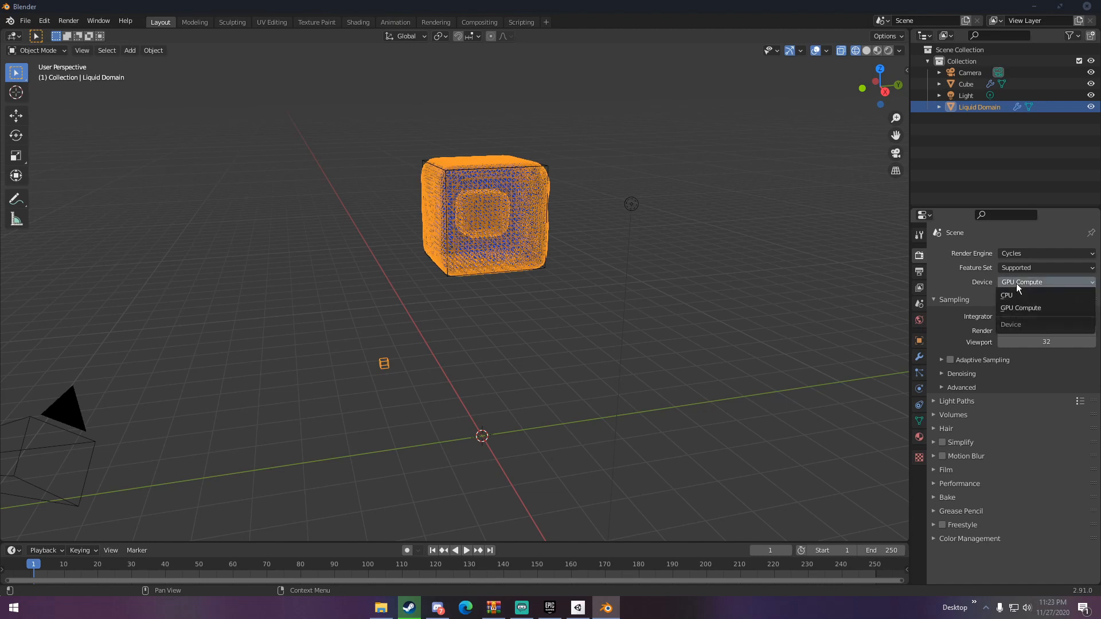
{"action": "left_click", "coordinate": [1021, 307]}
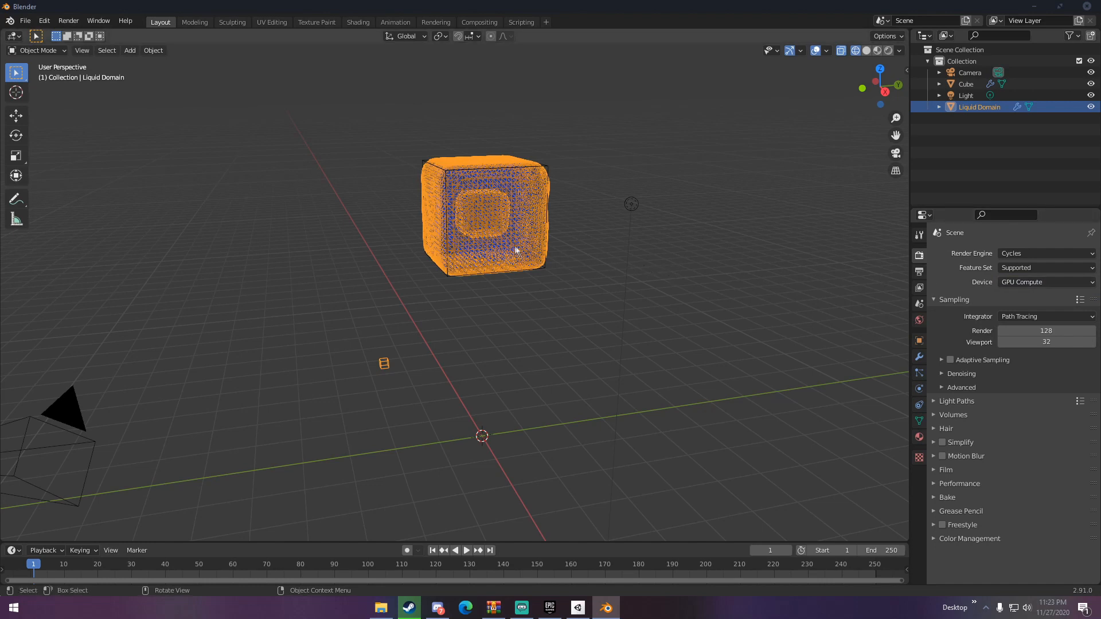
{"action": "left_click", "coordinate": [43, 20]}
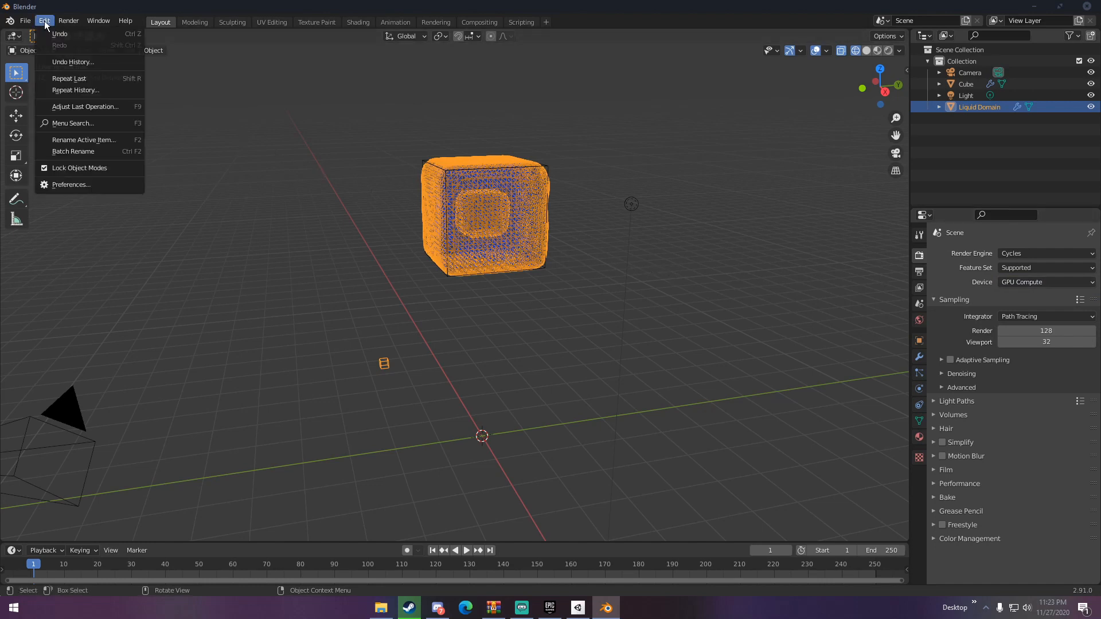
In Preferences > System enable CUDA on the GeForce GTX 1060 and save preferences
{"action": "left_click", "coordinate": [70, 183]}
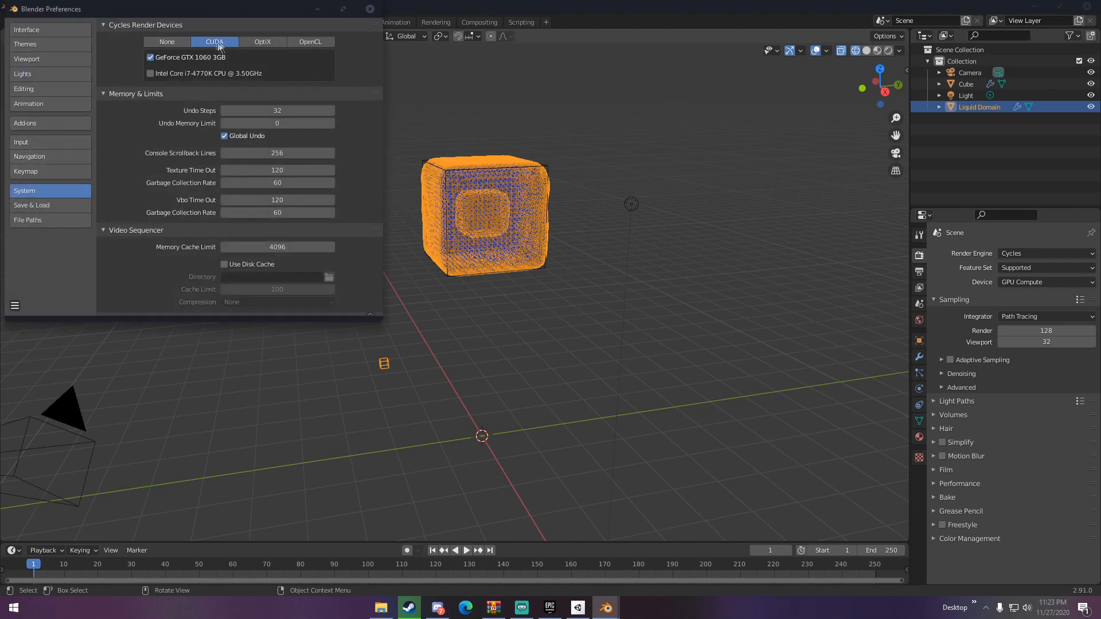
{"action": "mouse_move", "coordinate": [199, 63]}
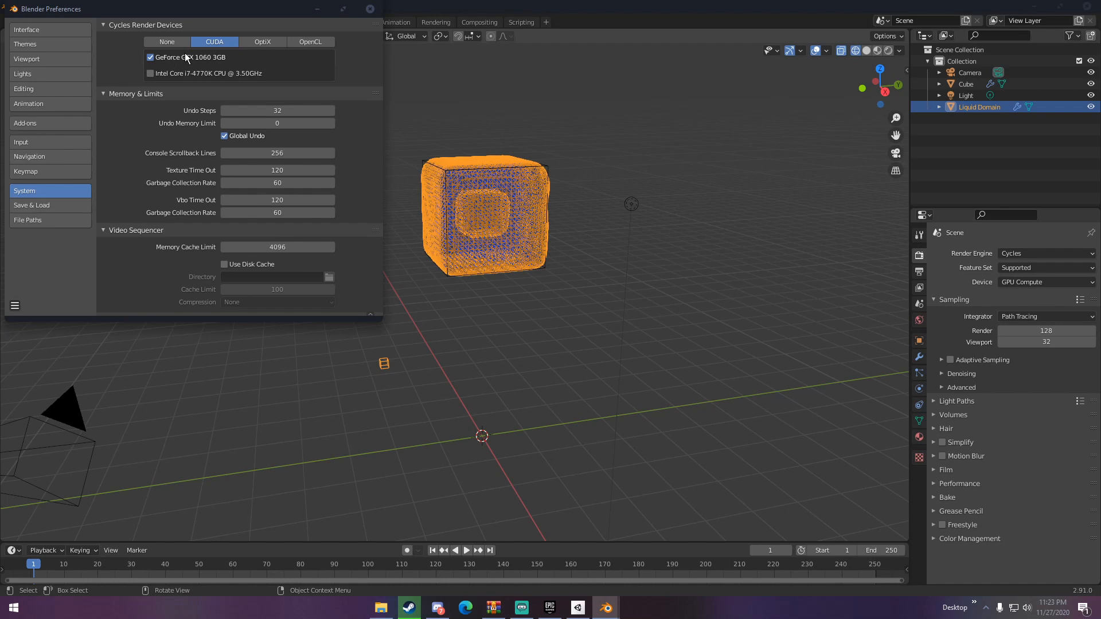
{"action": "left_click", "coordinate": [15, 305]}
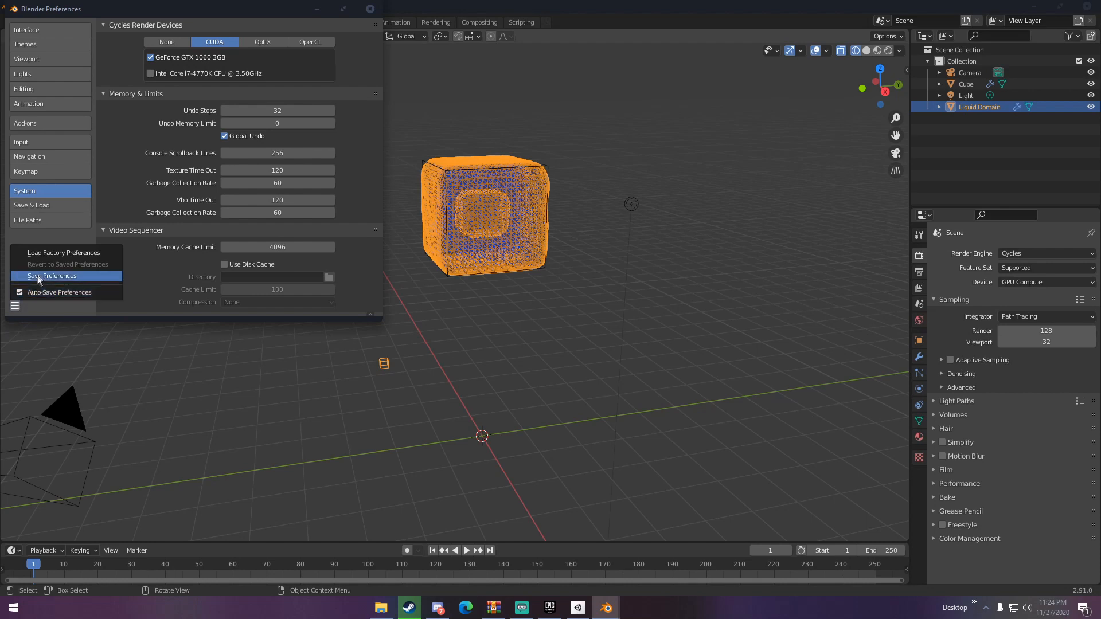
{"action": "left_click", "coordinate": [50, 275]}
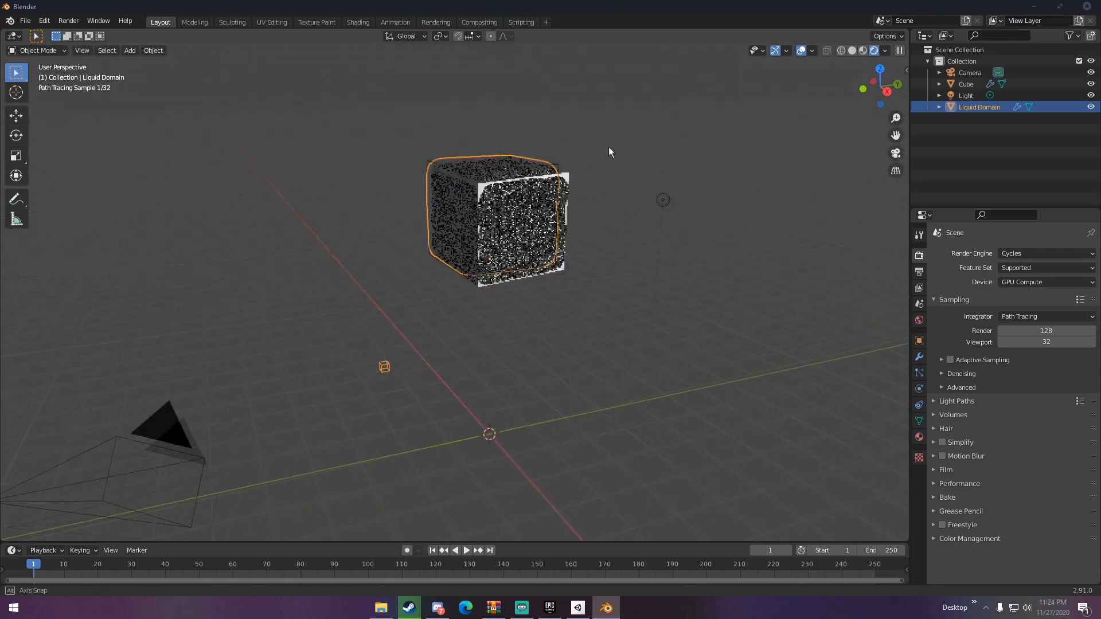
Play the liquid splash in Rendered shading, then return to frame 1 in Solid shading
{"action": "left_click", "coordinate": [462, 550]}
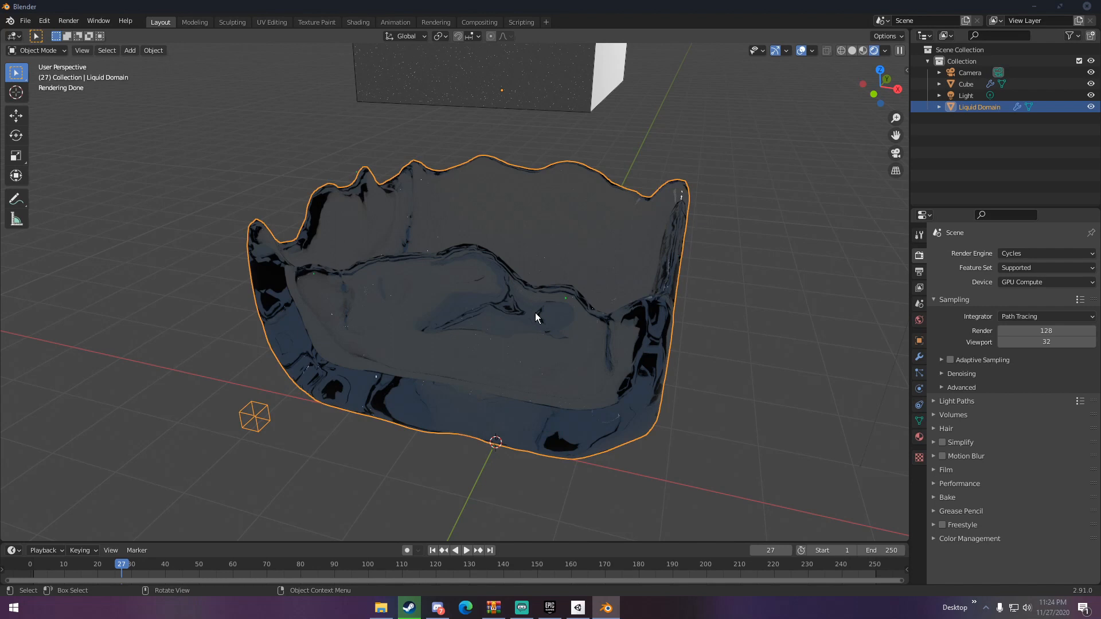
{"action": "left_click", "coordinate": [866, 50]}
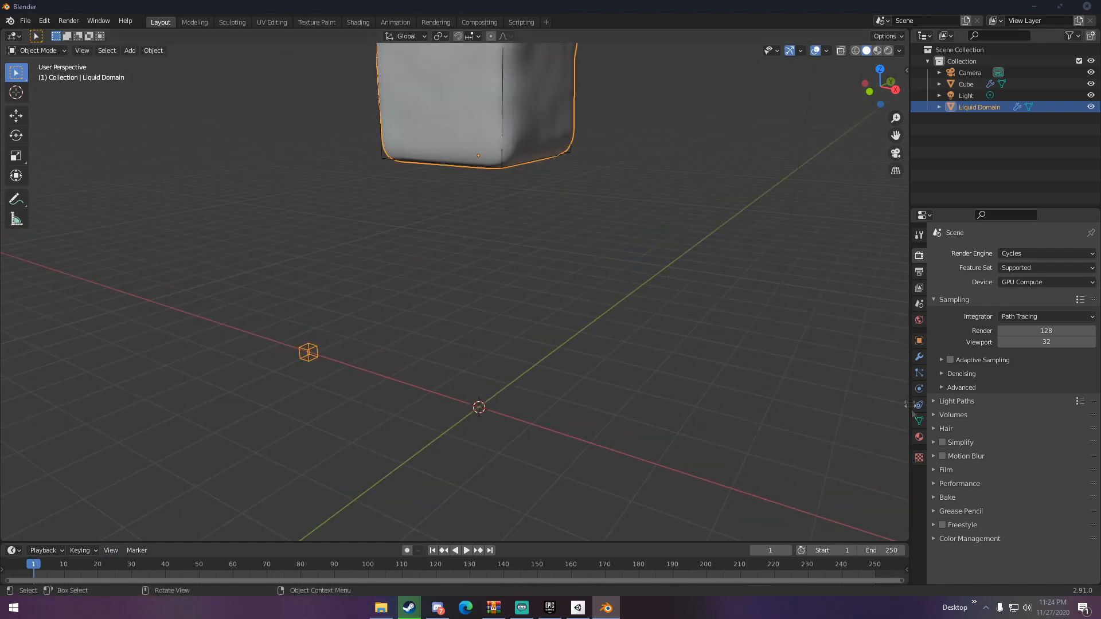
Give the Liquid Domain a new light blue material and preview the splash rendered
{"action": "left_click", "coordinate": [919, 437]}
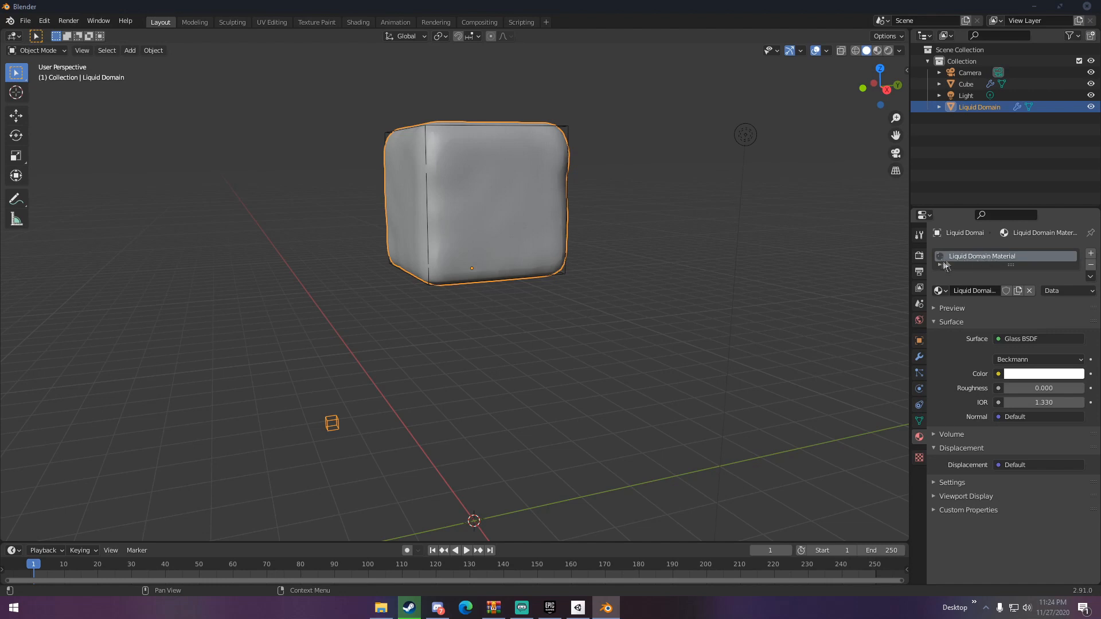
{"action": "mouse_move", "coordinate": [1087, 271]}
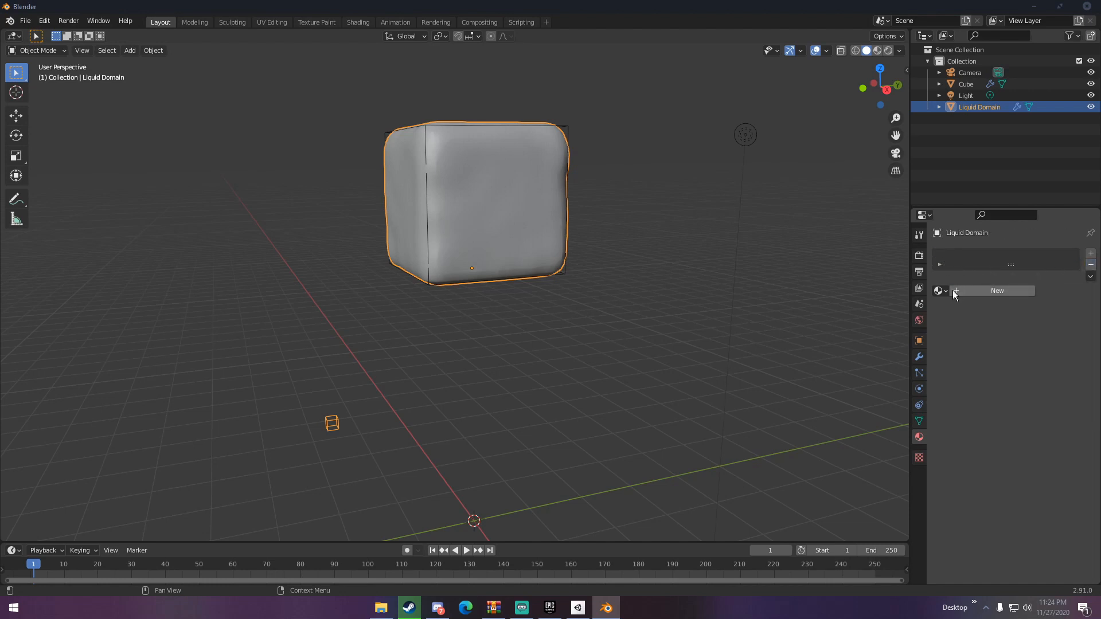
{"action": "mouse_move", "coordinate": [940, 291]}
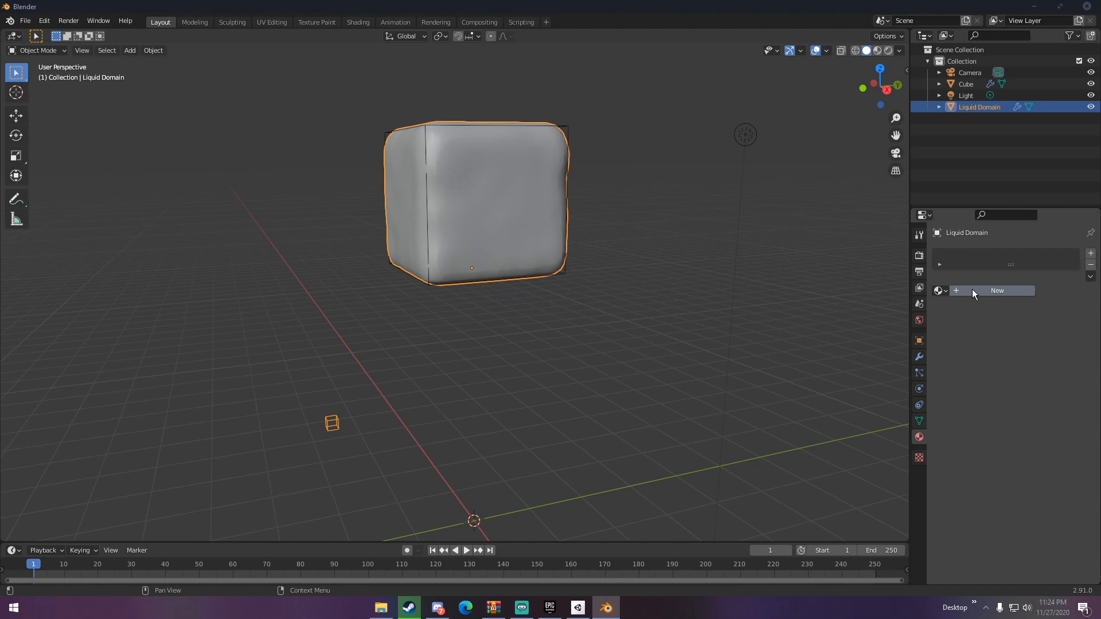
{"action": "left_click", "coordinate": [997, 290]}
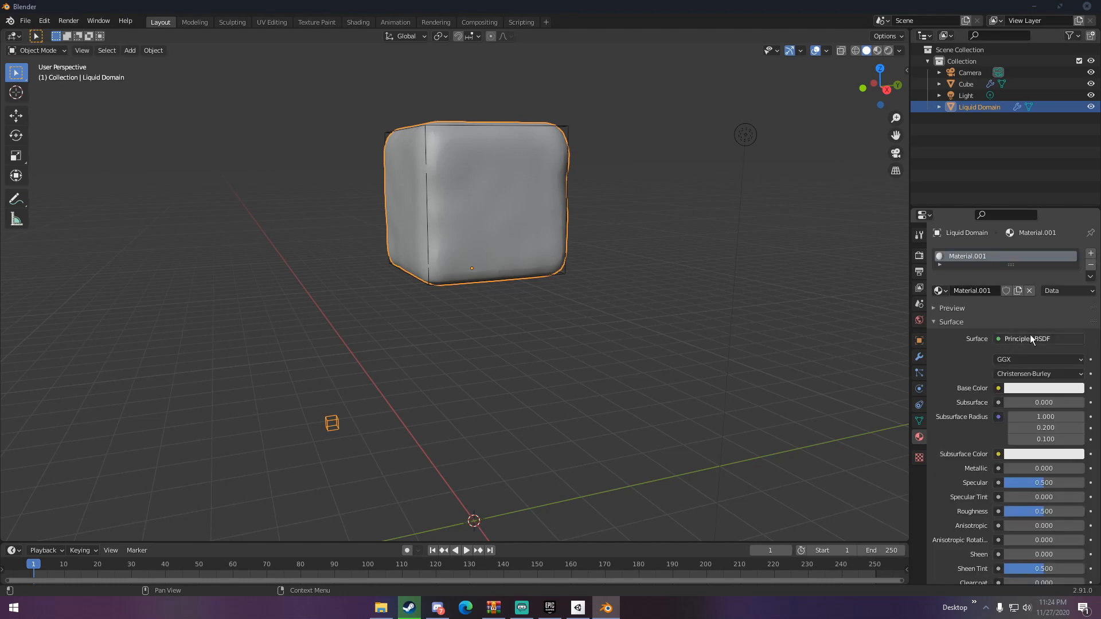
{"action": "left_click", "coordinate": [1044, 387]}
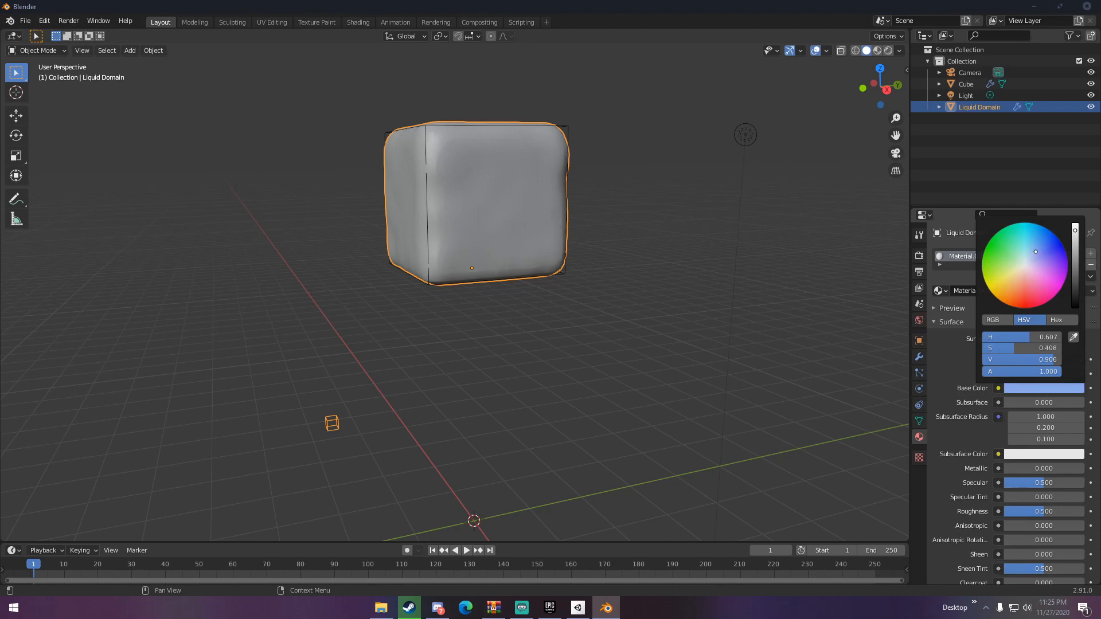
{"action": "left_click", "coordinate": [875, 49]}
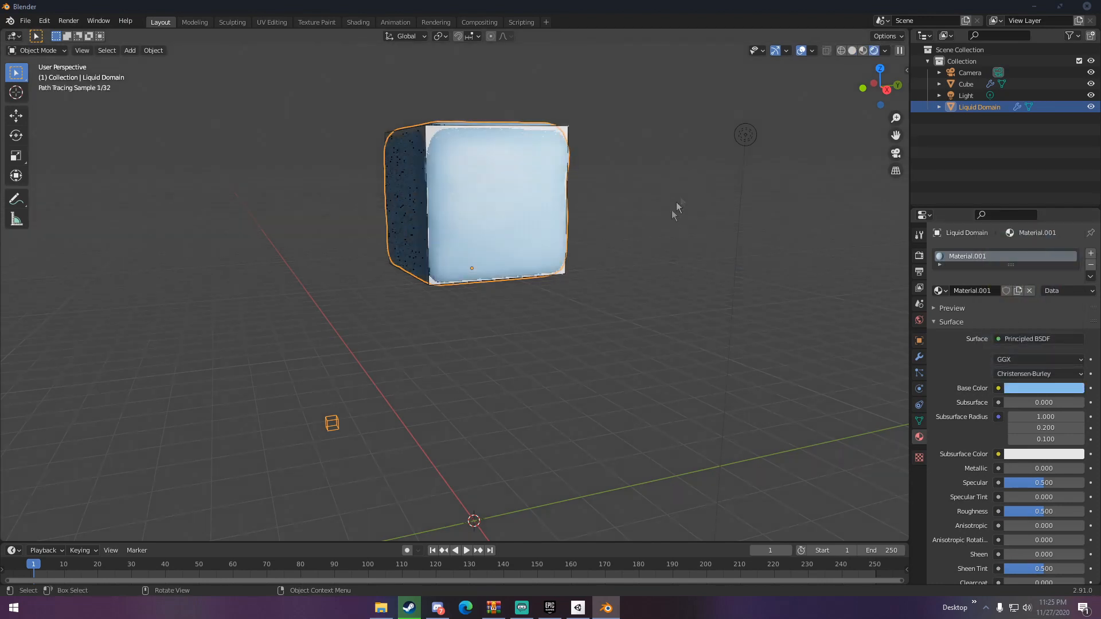
{"action": "left_click", "coordinate": [467, 549]}
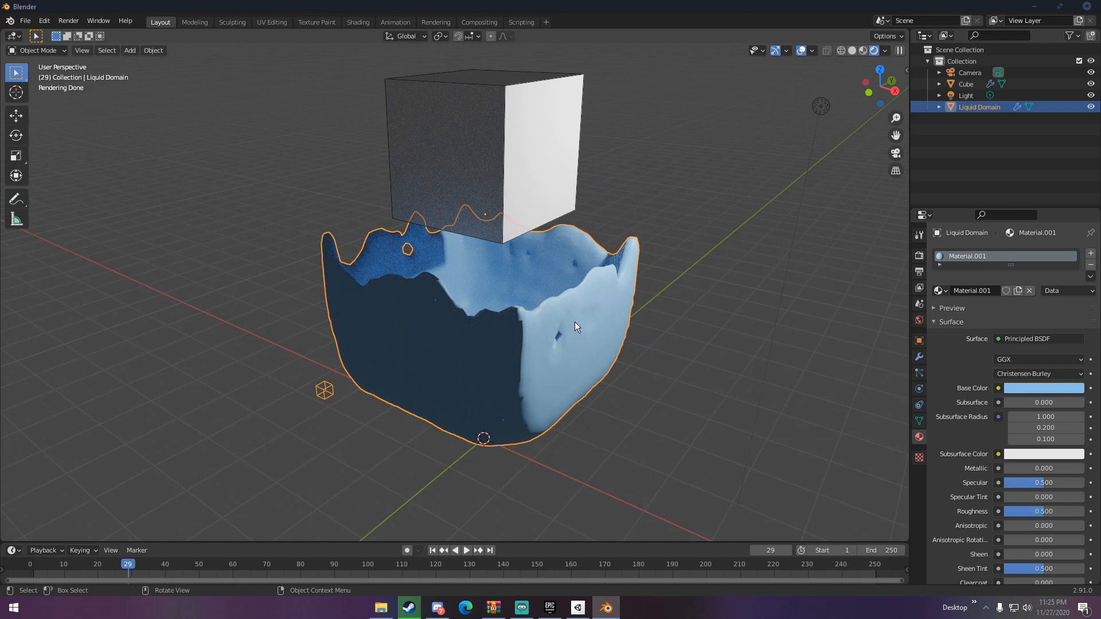
{"action": "mouse_move", "coordinate": [673, 324]}
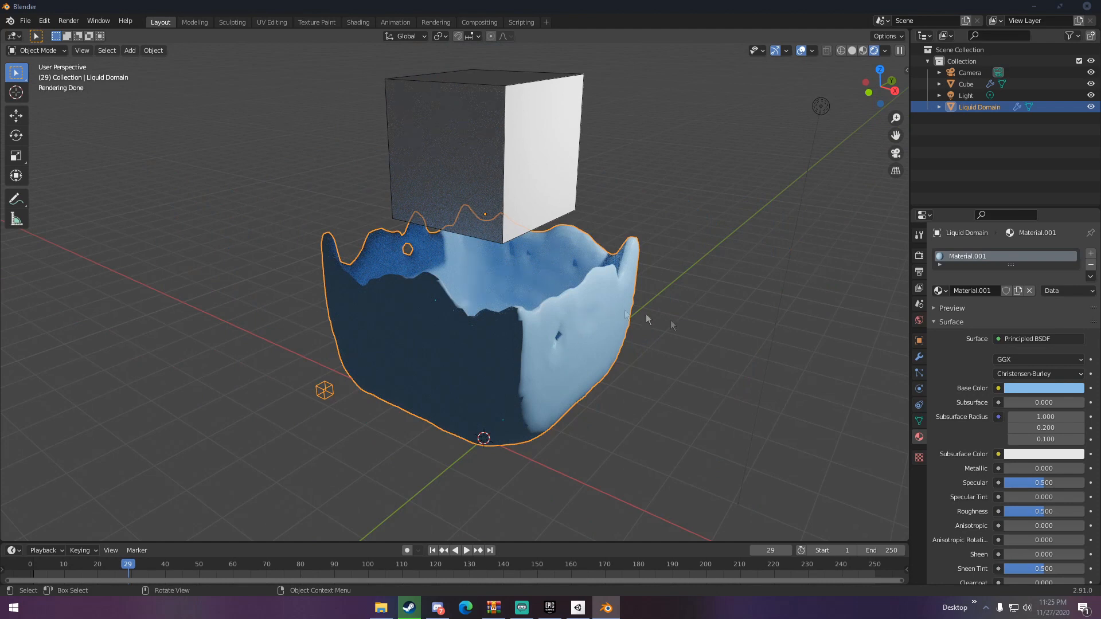
{"action": "mouse_move", "coordinate": [226, 543]}
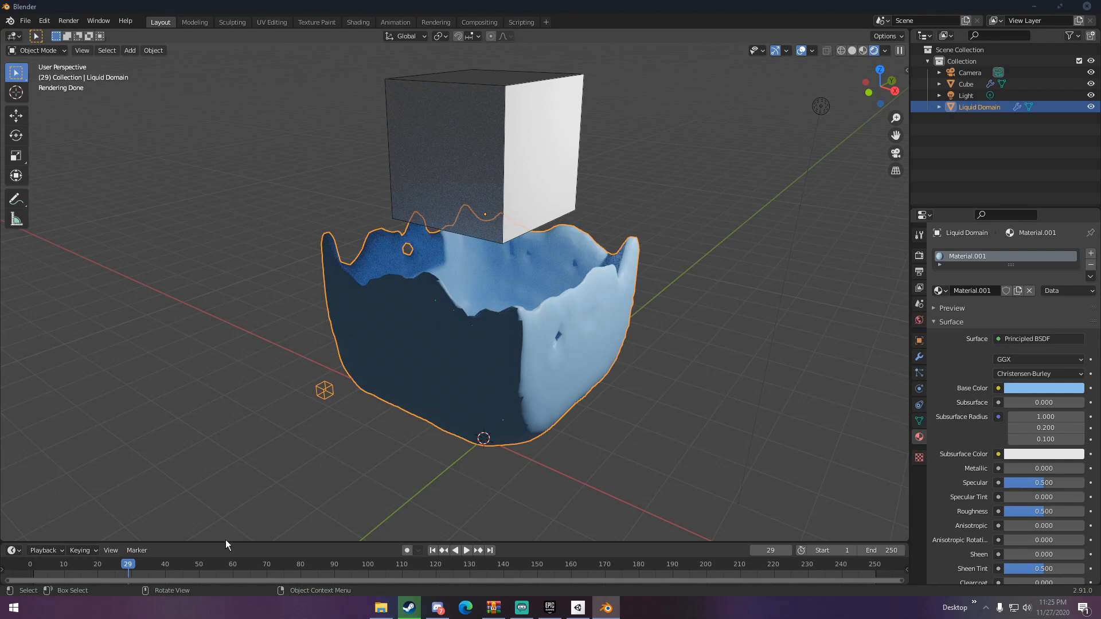
{"action": "left_click", "coordinate": [32, 563]}
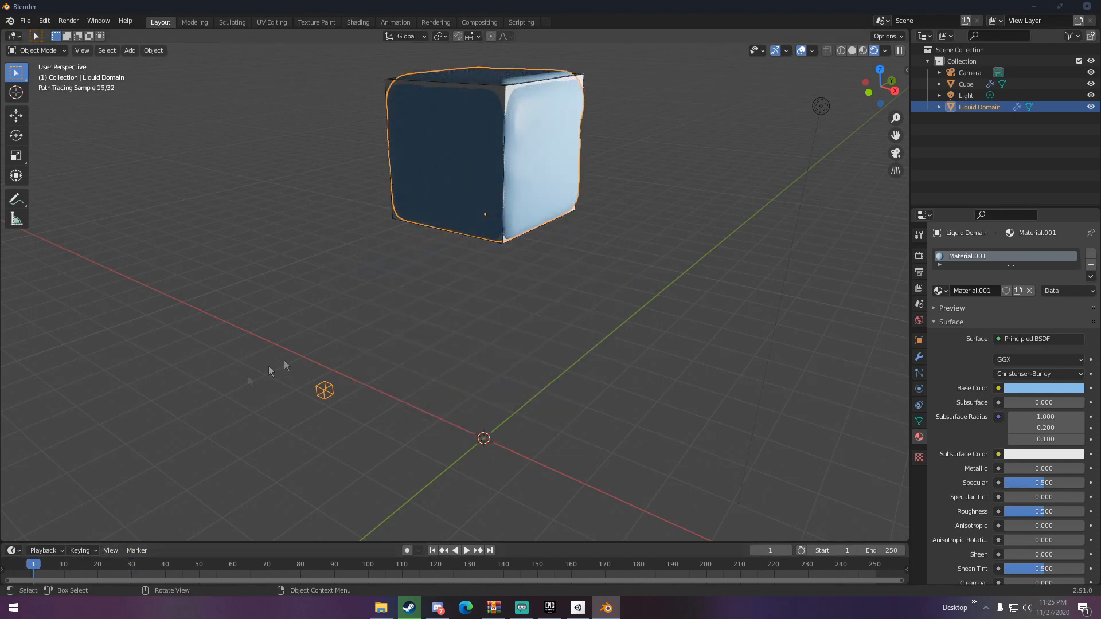
{"action": "left_click", "coordinate": [865, 50]}
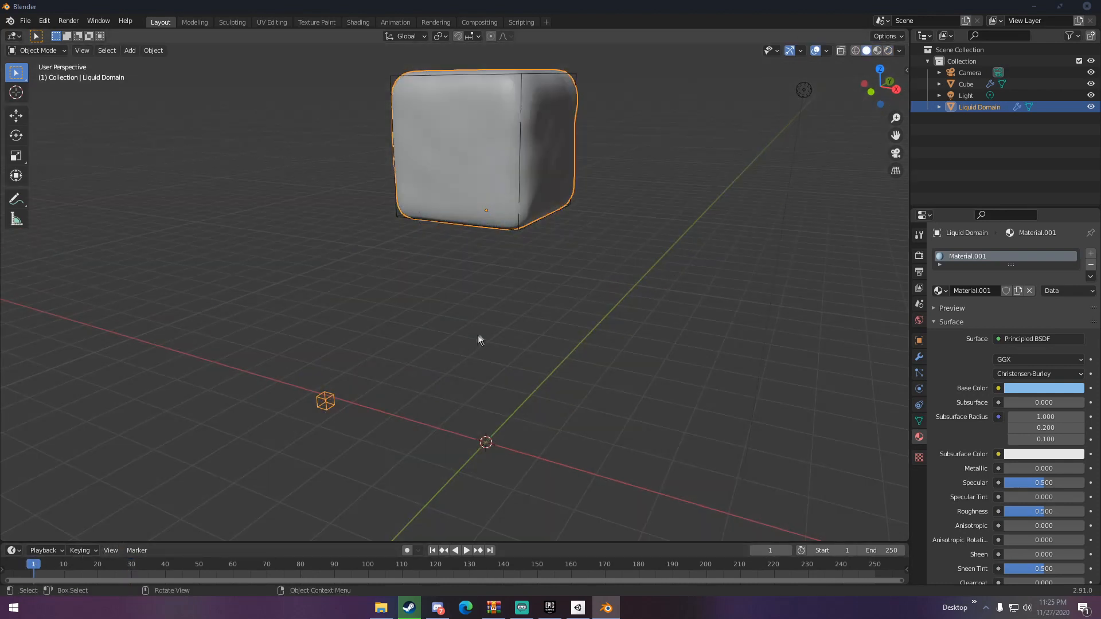
Add a Remesh modifier to the Liquid Domain in Blocks mode, octree depth 6, scale 0.9
{"action": "left_click", "coordinate": [918, 356]}
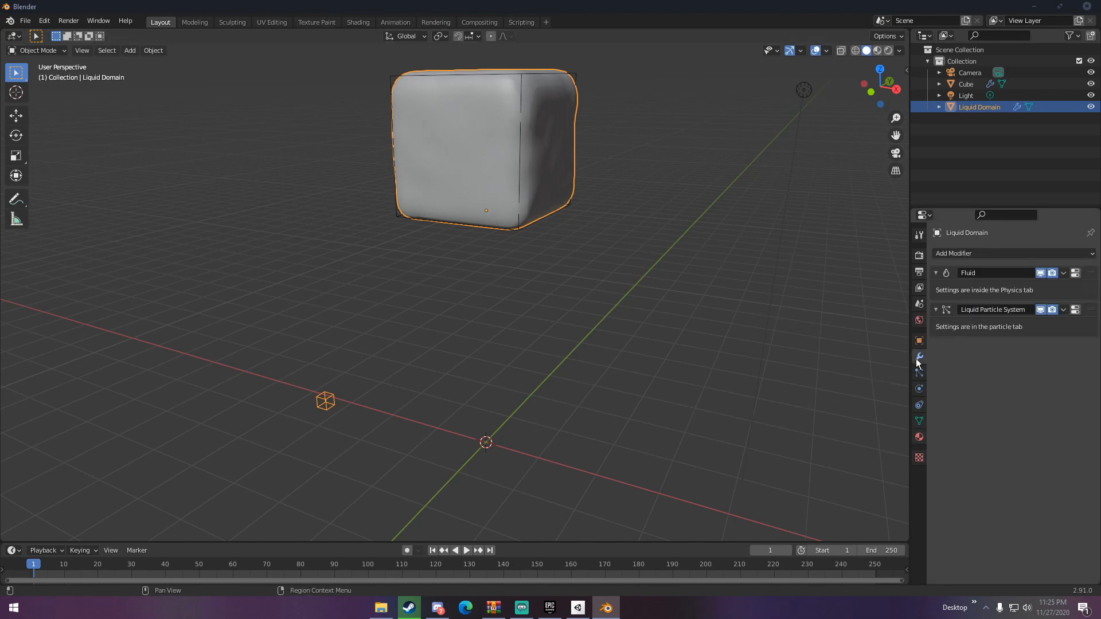
{"action": "left_click", "coordinate": [953, 252]}
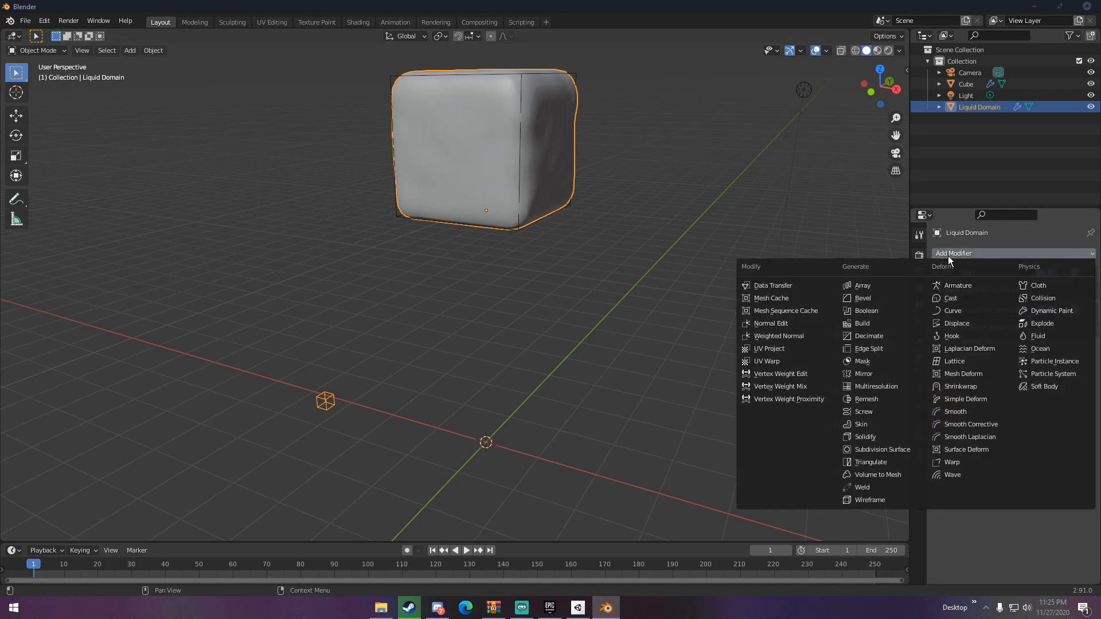
{"action": "left_click", "coordinate": [867, 400]}
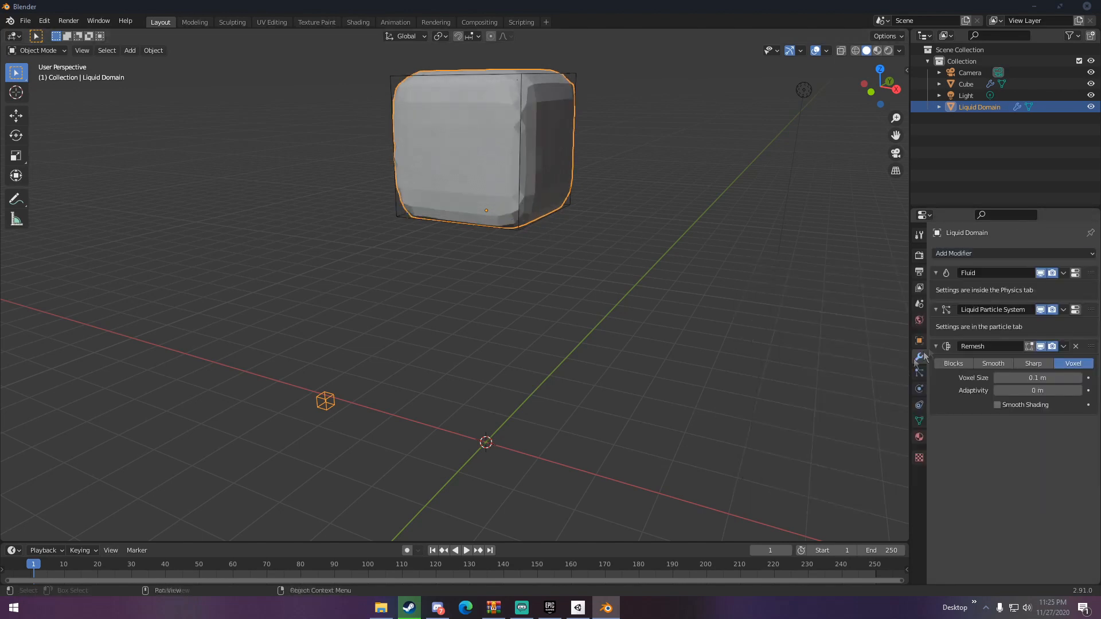
{"action": "left_click", "coordinate": [953, 363]}
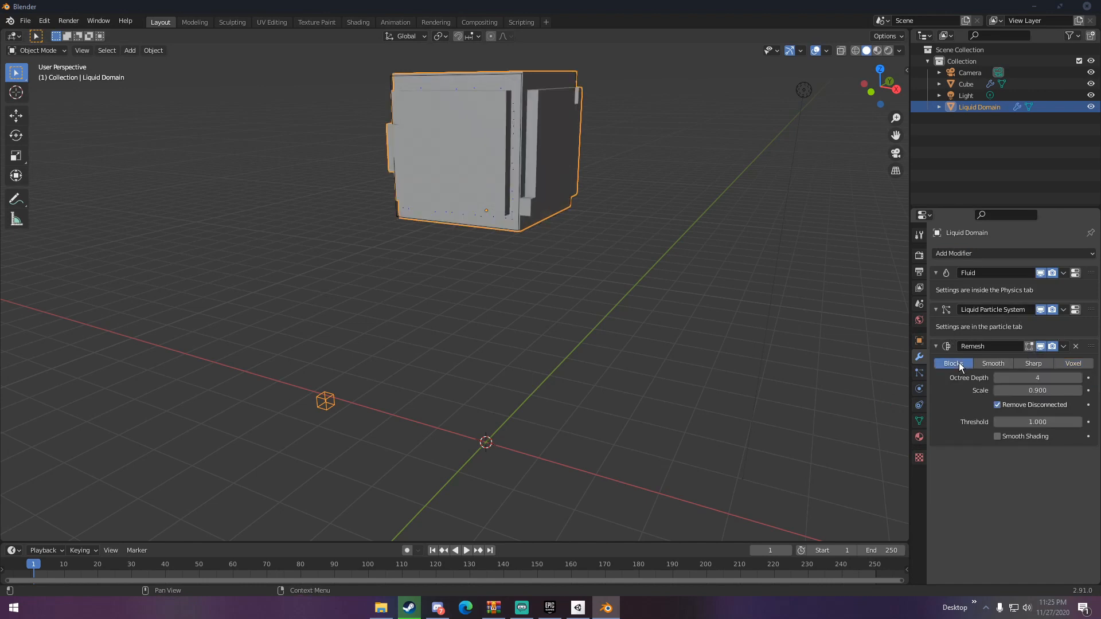
{"action": "left_click", "coordinate": [1037, 377]}
{"action": "type", "text": "6"}
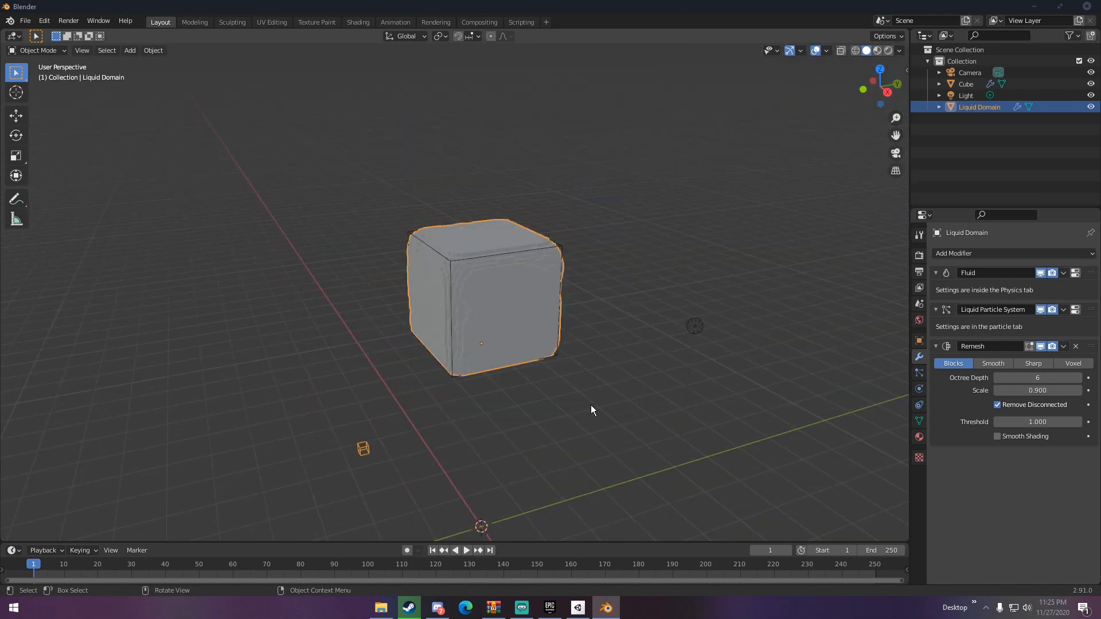
Preview the blocky voxel liquid rendered and play the simulation to frame 38
{"action": "left_click", "coordinate": [874, 49]}
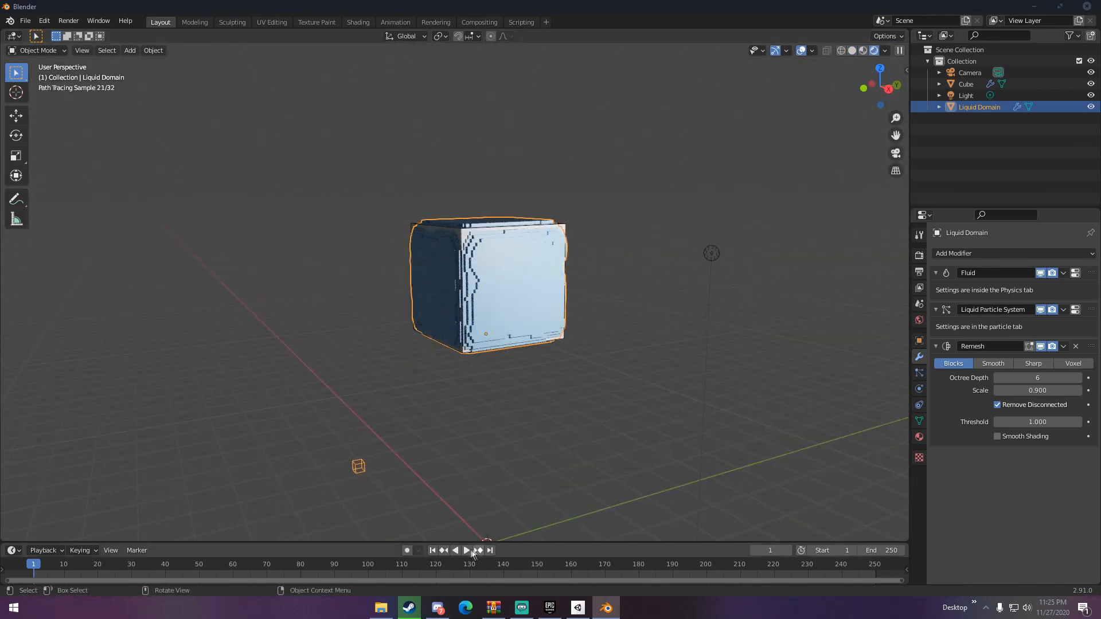
{"action": "left_click", "coordinate": [464, 550]}
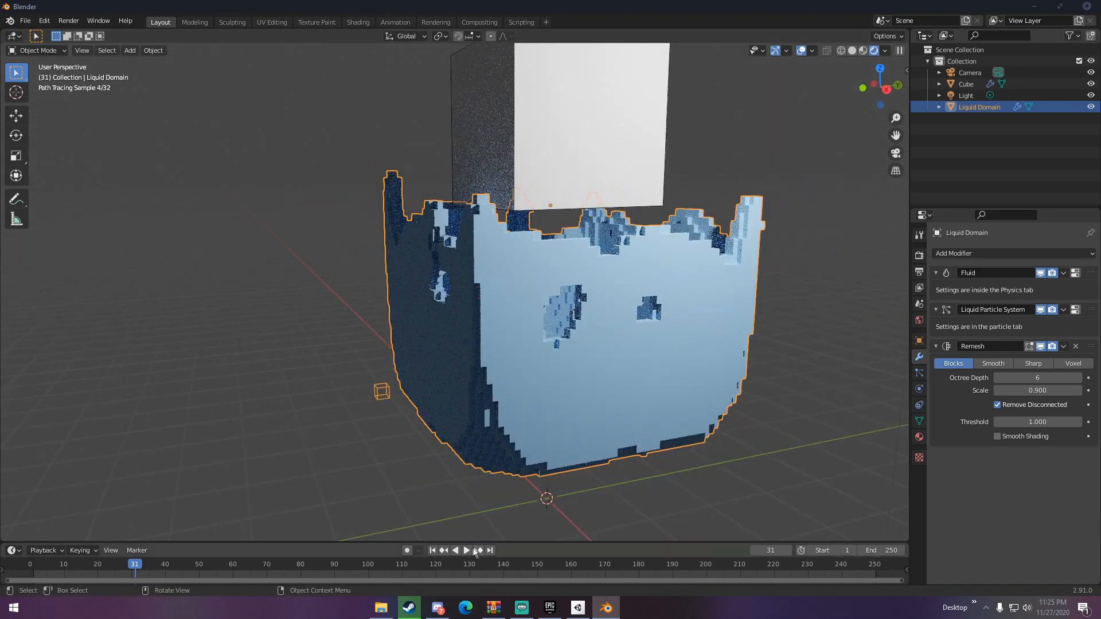
{"action": "left_click", "coordinate": [467, 550]}
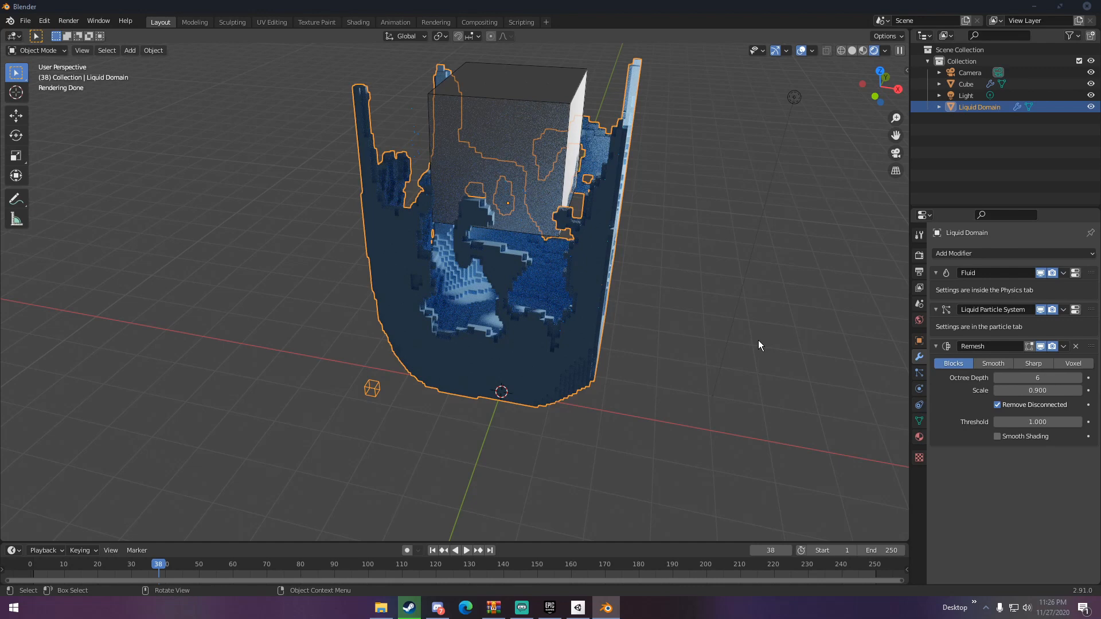
{"action": "mouse_move", "coordinate": [754, 343]}
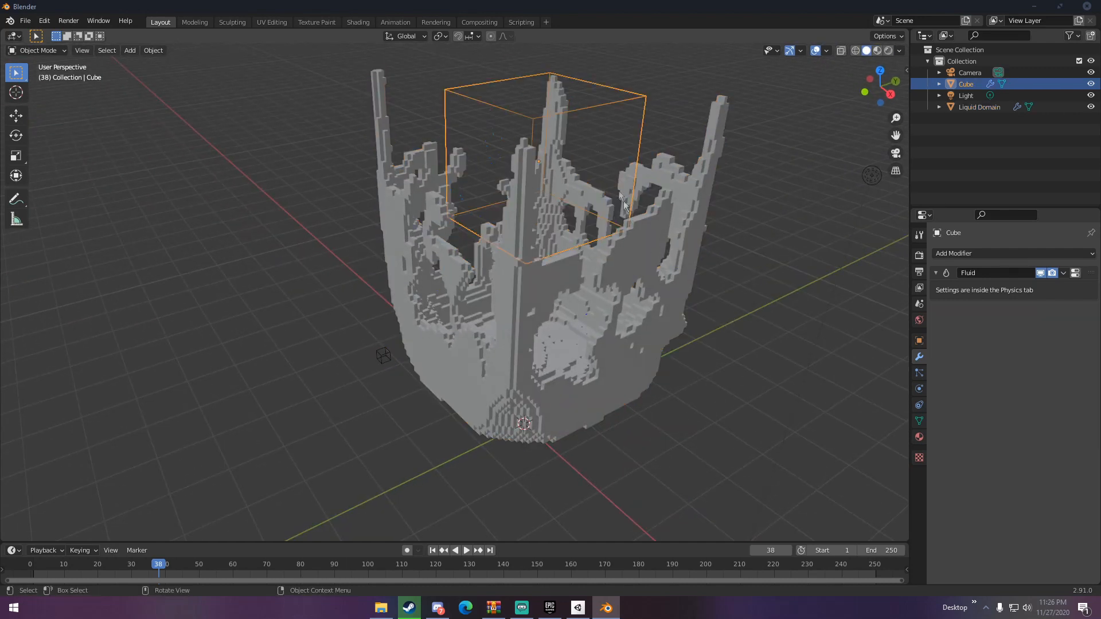
{"action": "mouse_move", "coordinate": [919, 344]}
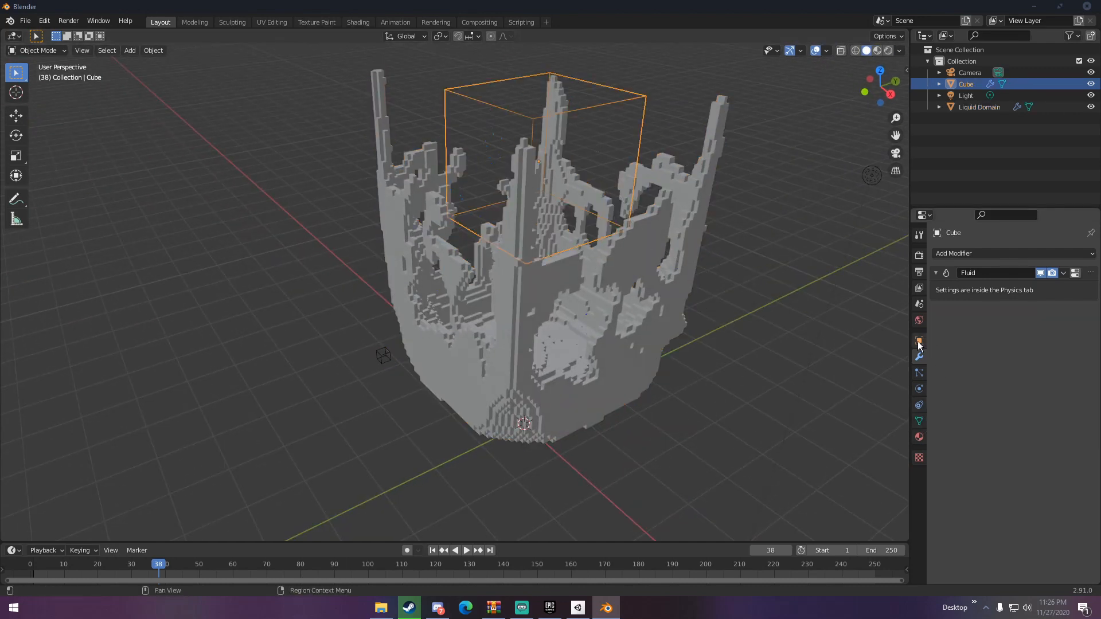
Hide the source Cube from viewports and renders, then preview only the blocky liquid rendered
{"action": "left_click", "coordinate": [919, 343]}
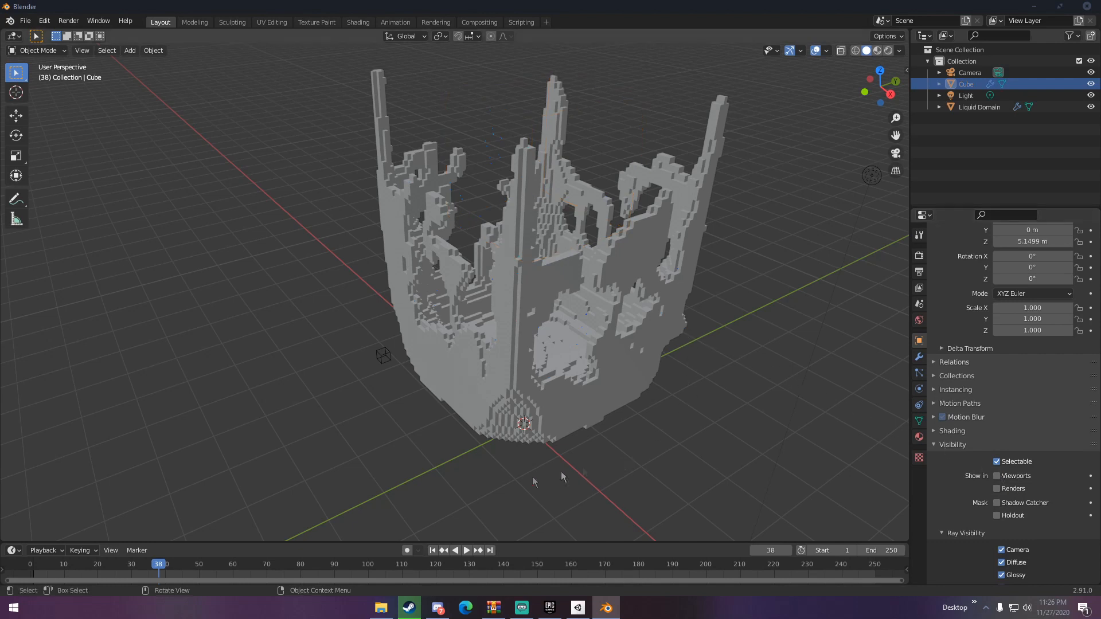
{"action": "left_click", "coordinate": [37, 565]}
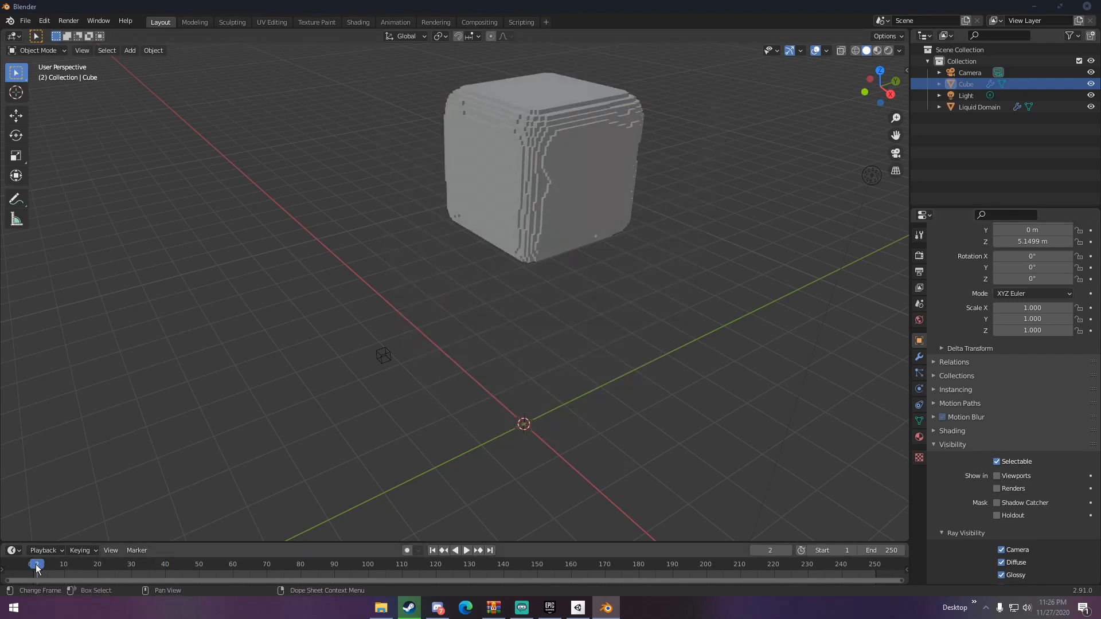
{"action": "left_click", "coordinate": [876, 49]}
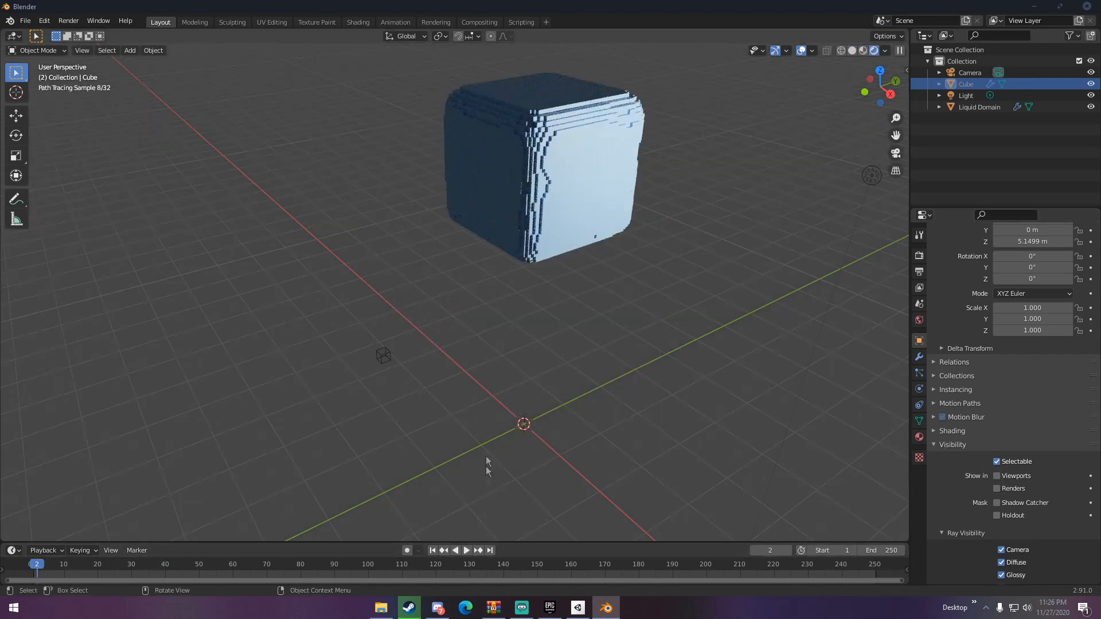
{"action": "left_click", "coordinate": [467, 551]}
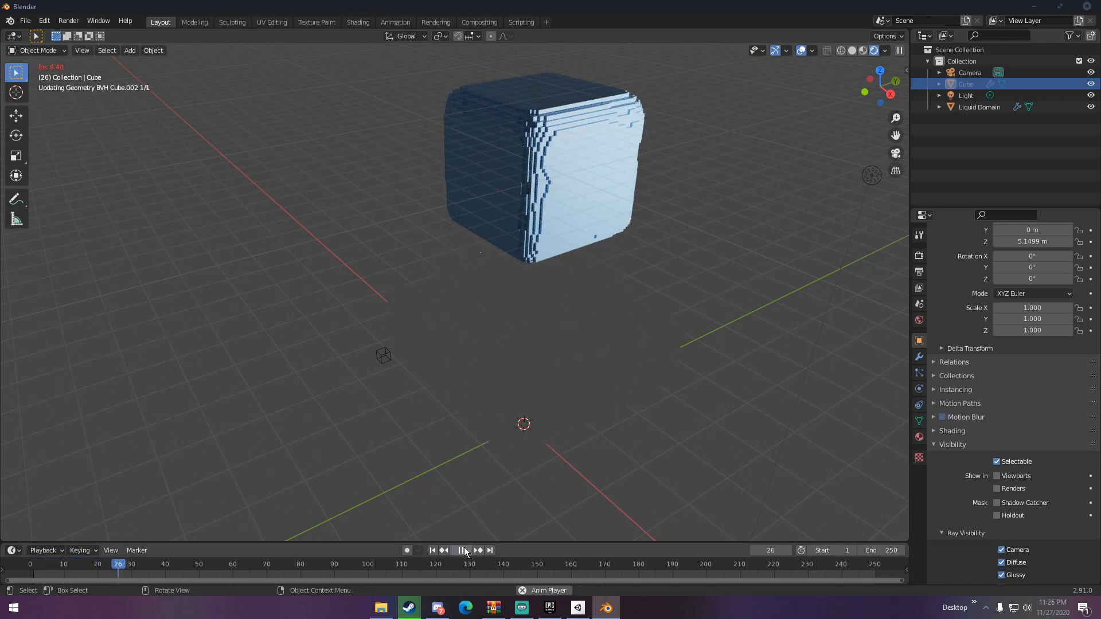
{"action": "left_click", "coordinate": [461, 549]}
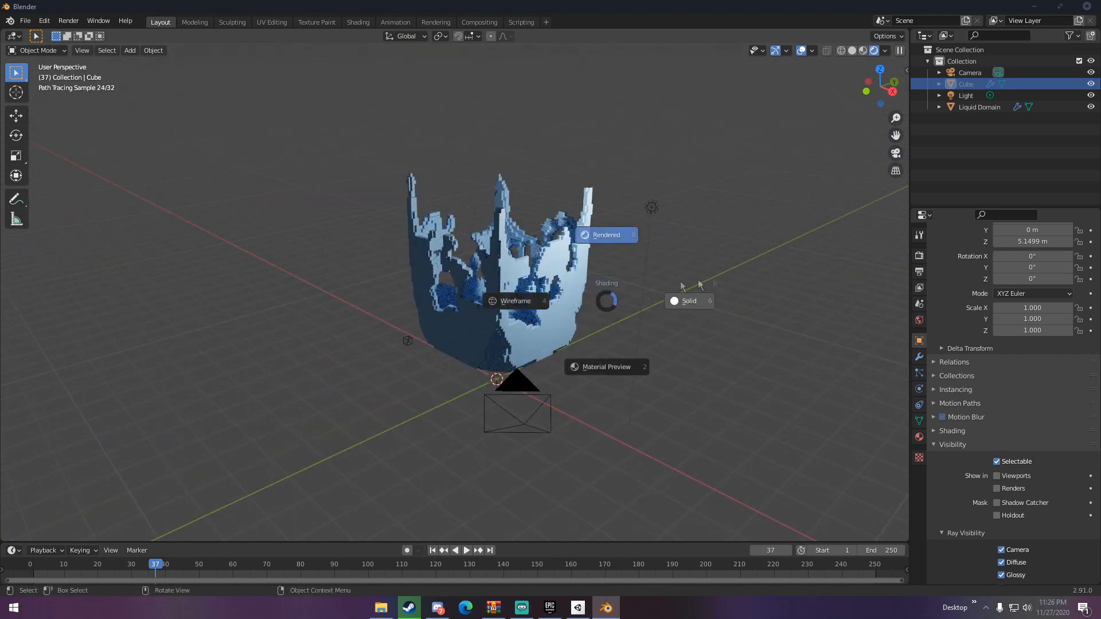
{"action": "left_click", "coordinate": [130, 49]}
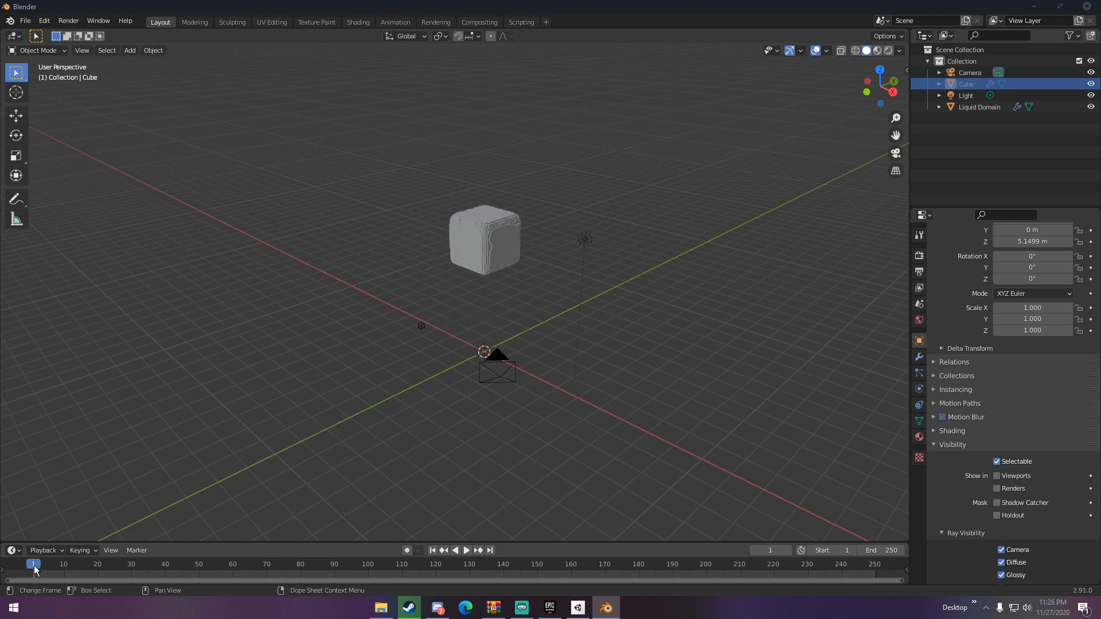
Add a plane mesh as the ground and give it a new reddish, desaturated material
{"action": "left_click", "coordinate": [129, 49]}
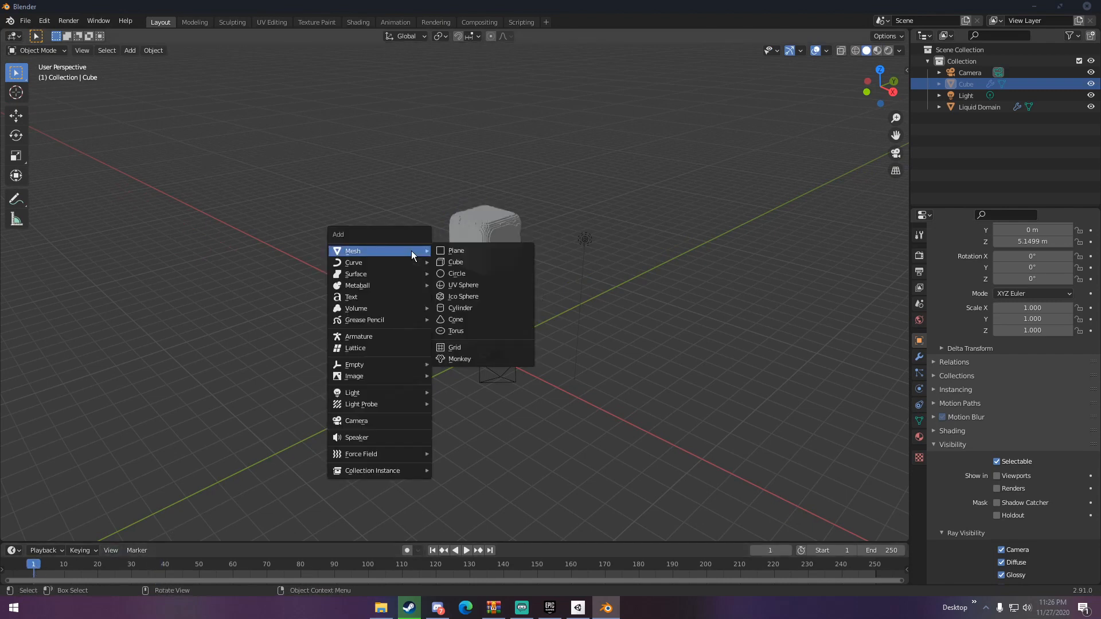
{"action": "left_click", "coordinate": [455, 250]}
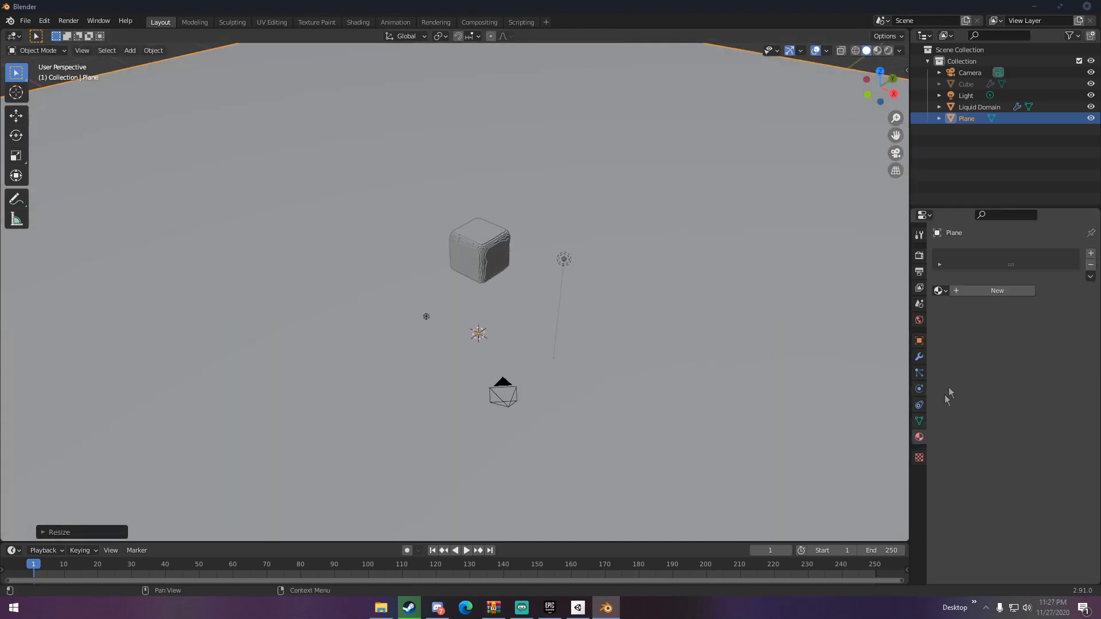
{"action": "left_click", "coordinate": [997, 290]}
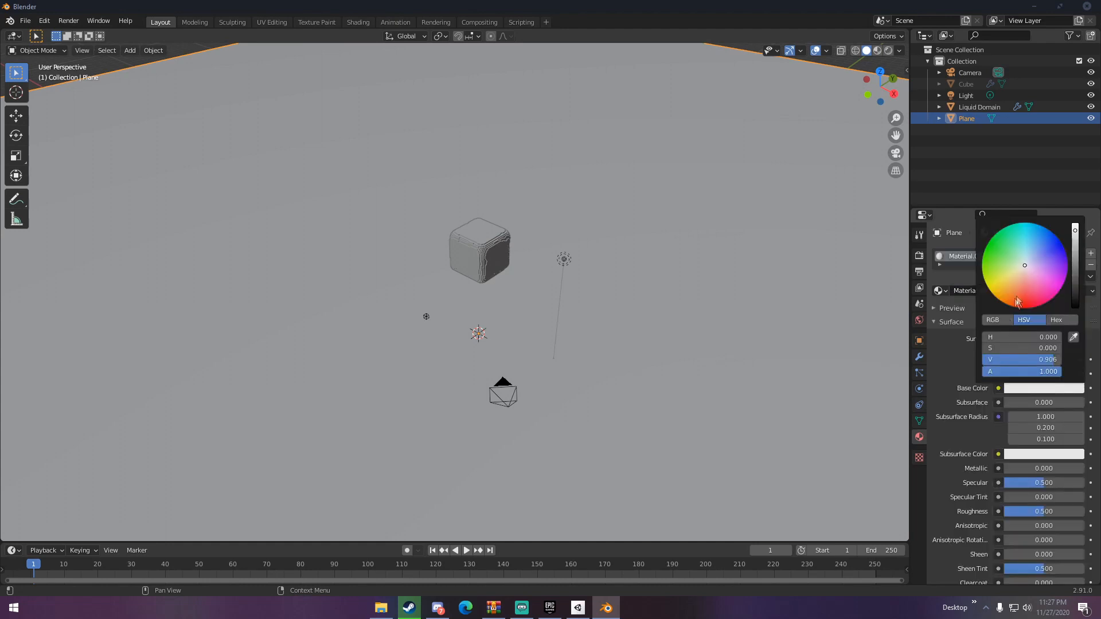
{"action": "left_click", "coordinate": [1022, 290]}
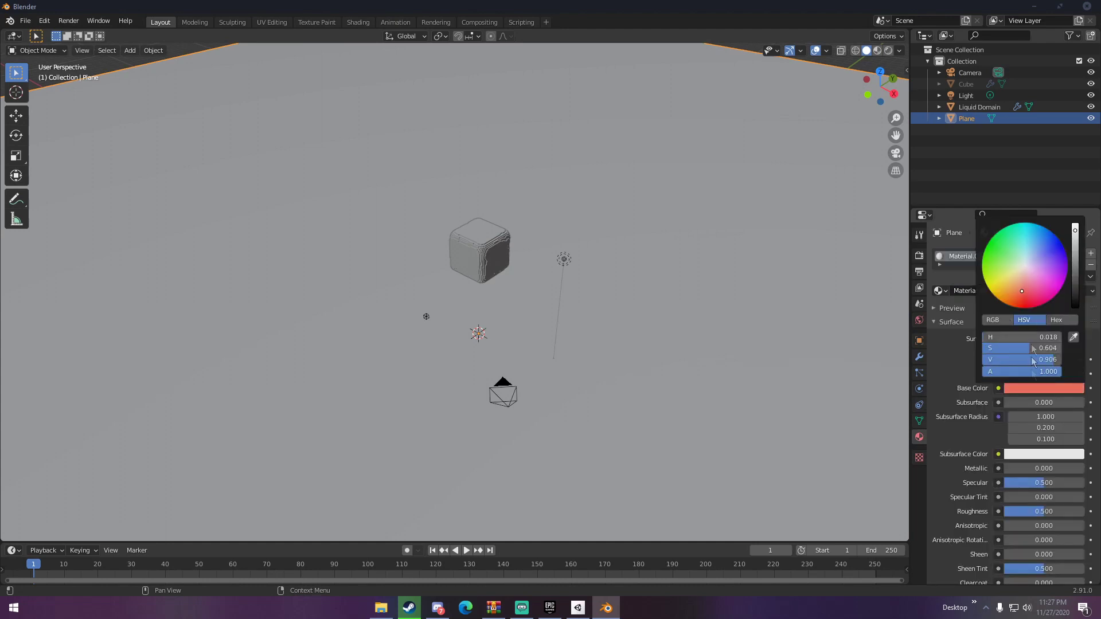
{"action": "left_click", "coordinate": [564, 264]}
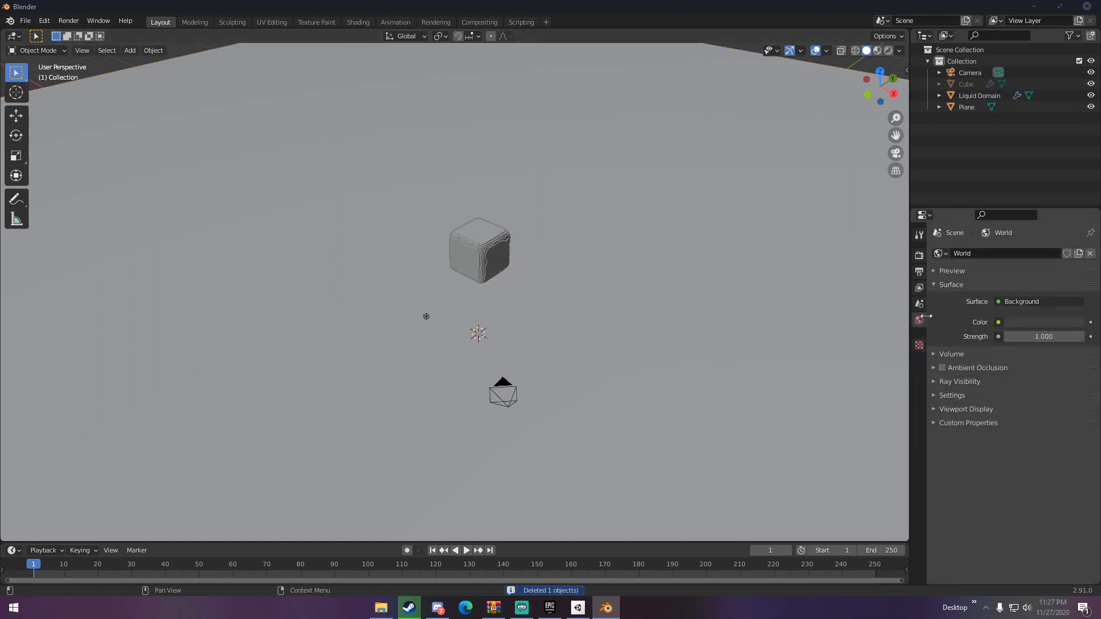
Set the world colour to a Sky Texture at strength 0.300 and start playback
{"action": "left_click", "coordinate": [998, 321]}
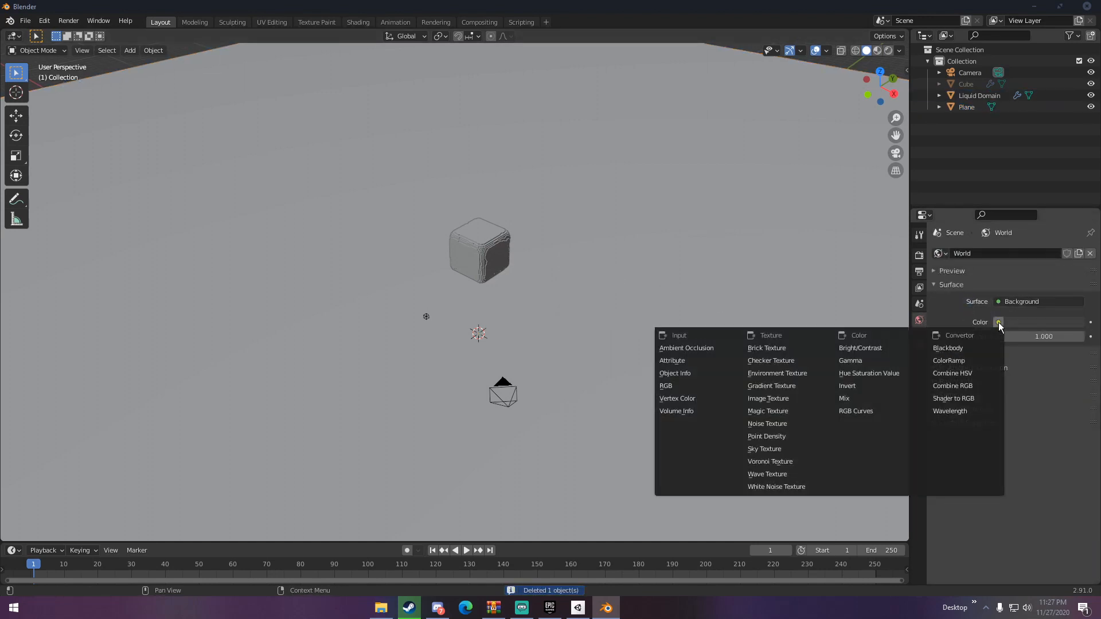
{"action": "left_click", "coordinate": [764, 449]}
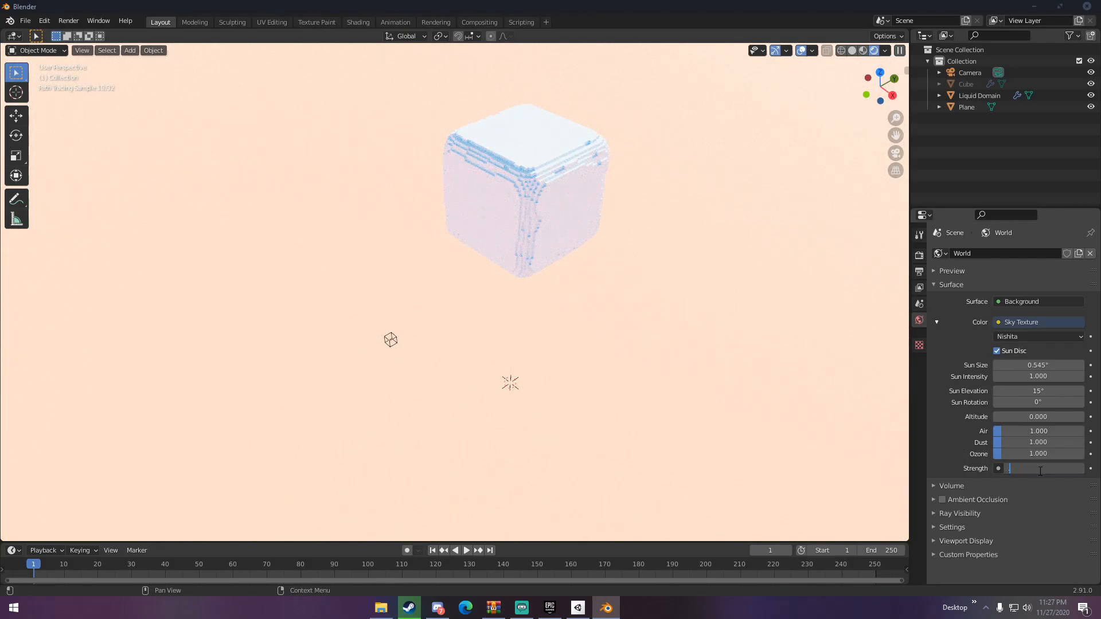
{"action": "type", "text": "0.300"}
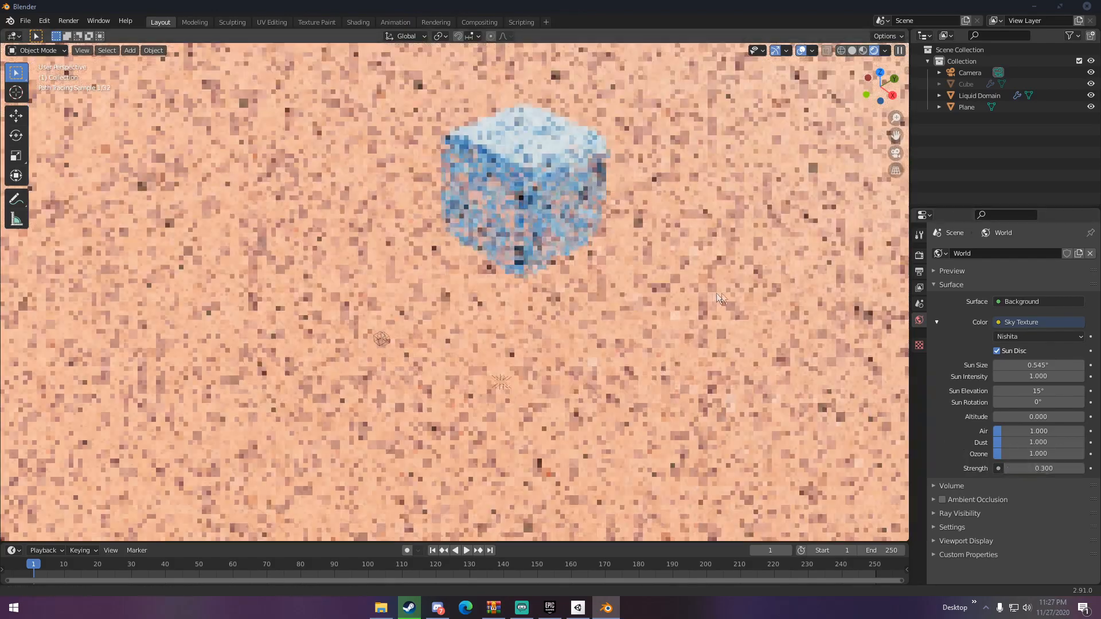
{"action": "left_click", "coordinate": [467, 550]}
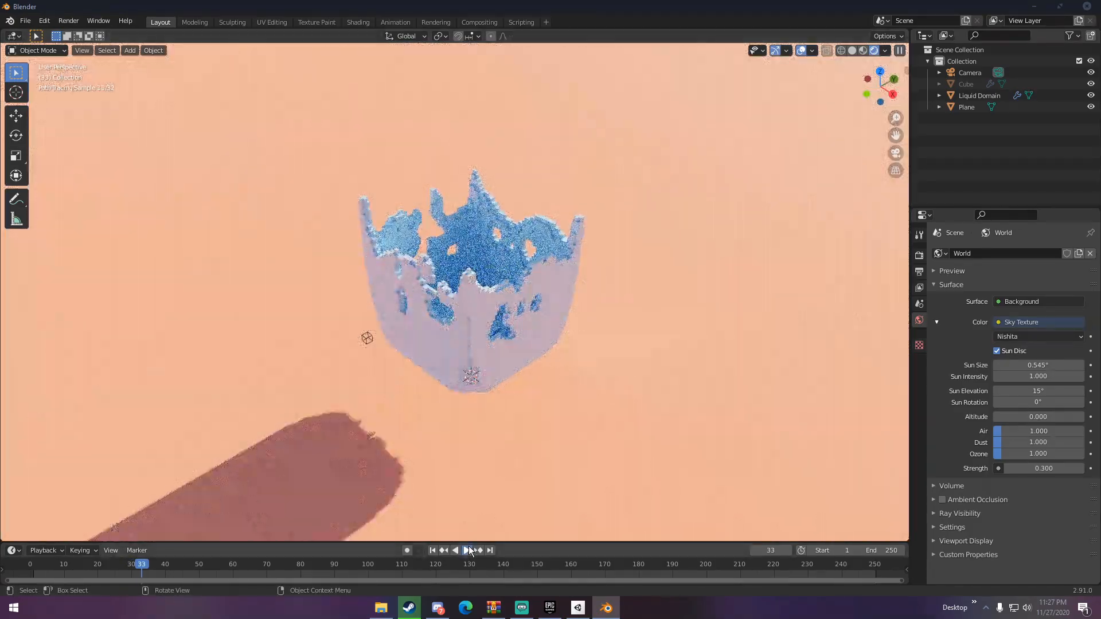
Pause and resume playback repeatedly to watch the liquid splash and settle into a pool
{"action": "left_click", "coordinate": [461, 549]}
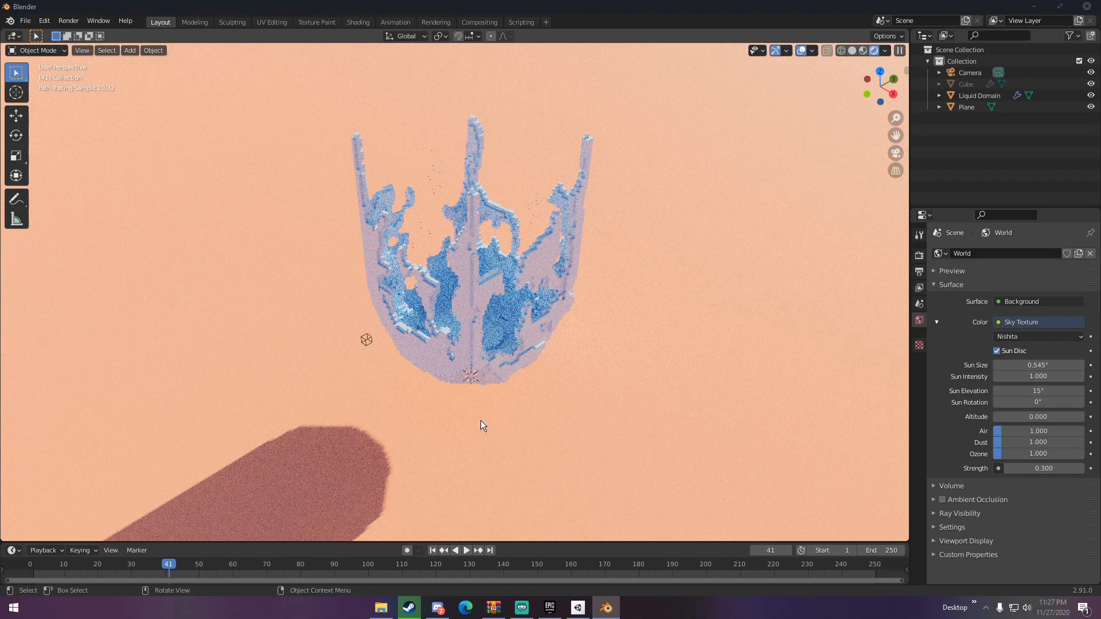
{"action": "left_click", "coordinate": [467, 551]}
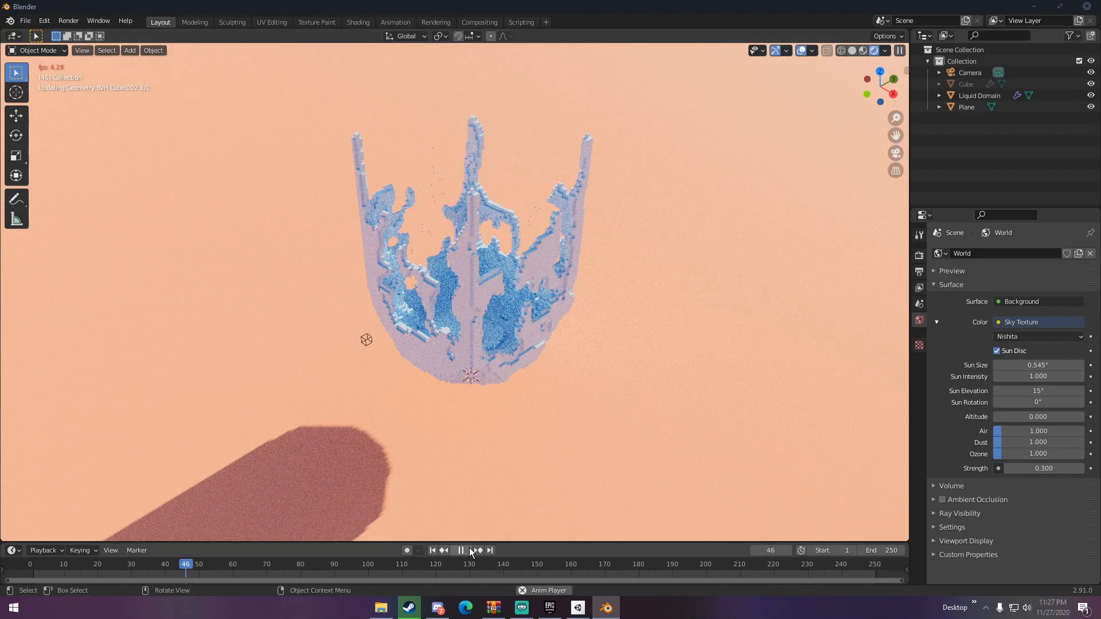
{"action": "left_click", "coordinate": [461, 549]}
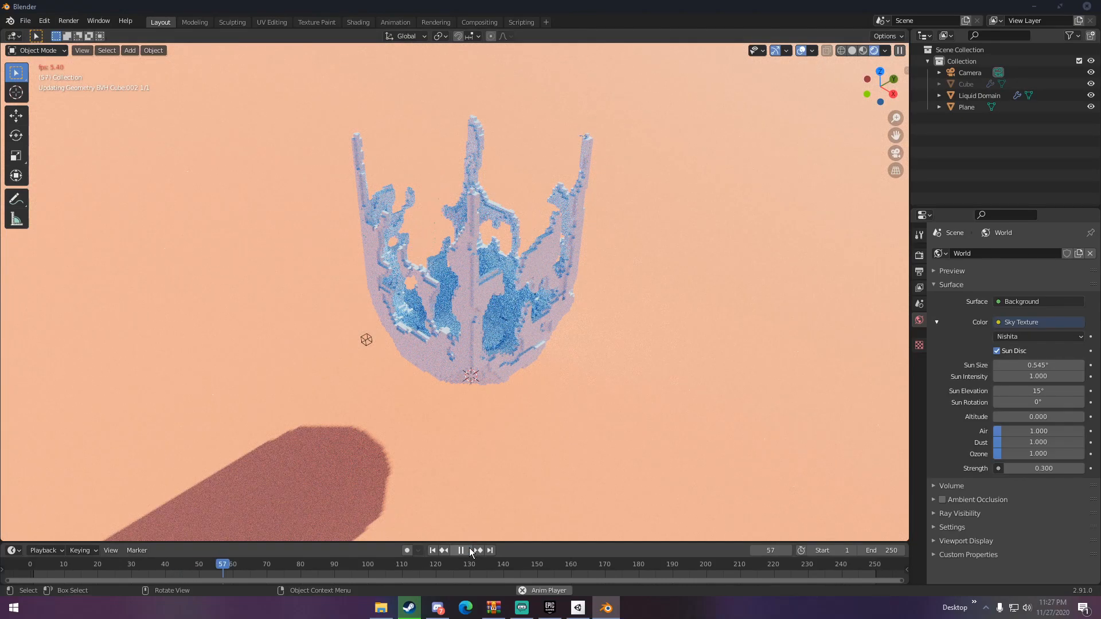
{"action": "left_click", "coordinate": [461, 550]}
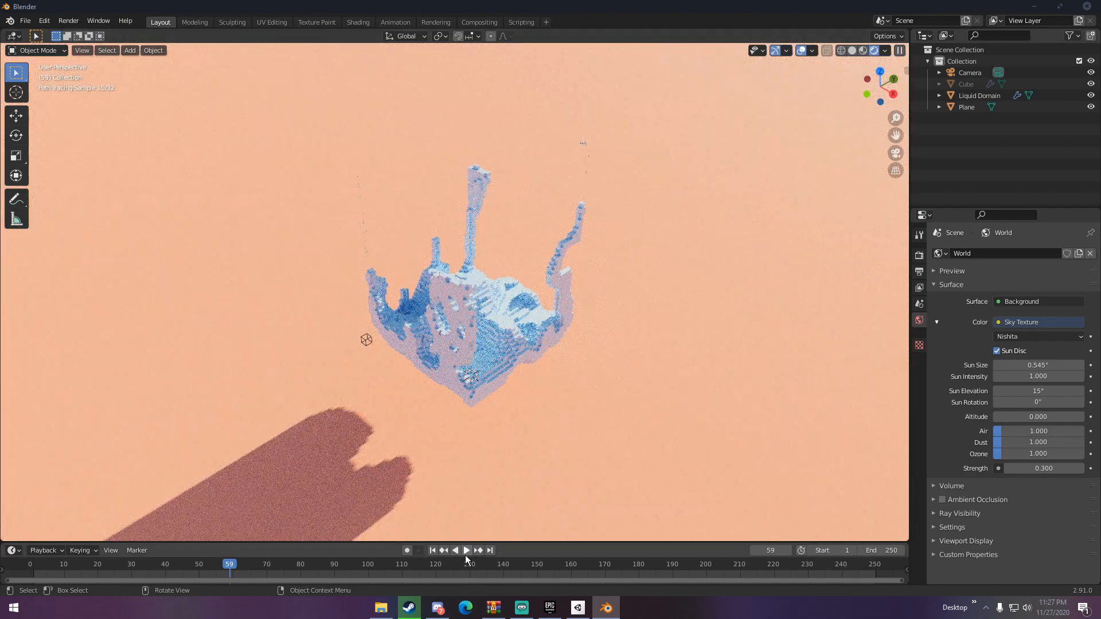
{"action": "left_click", "coordinate": [467, 549]}
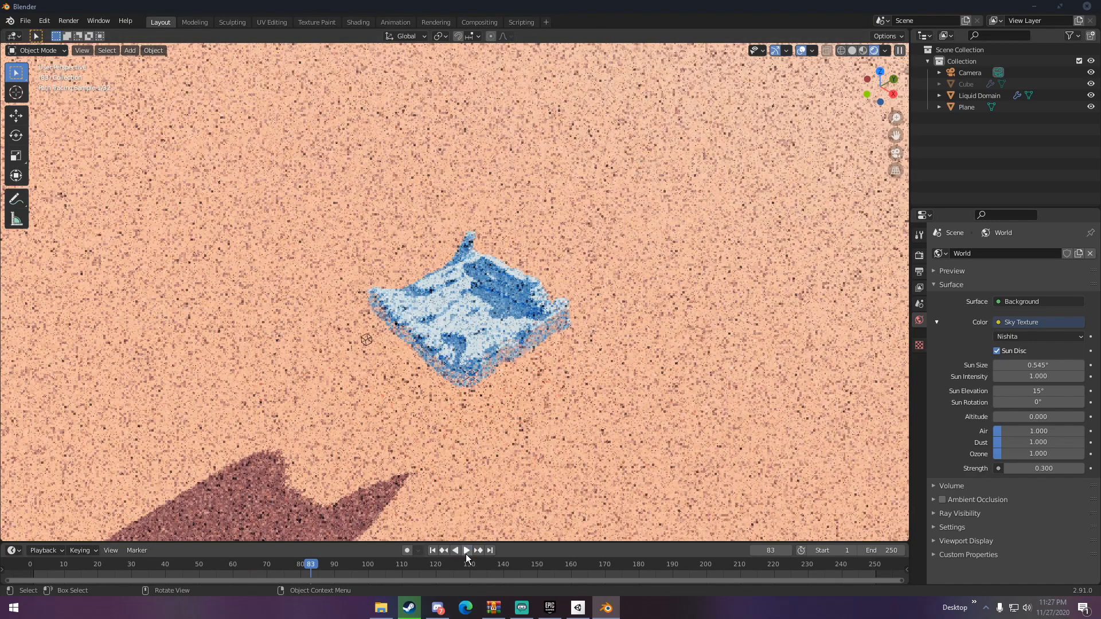
{"action": "left_click", "coordinate": [467, 550]}
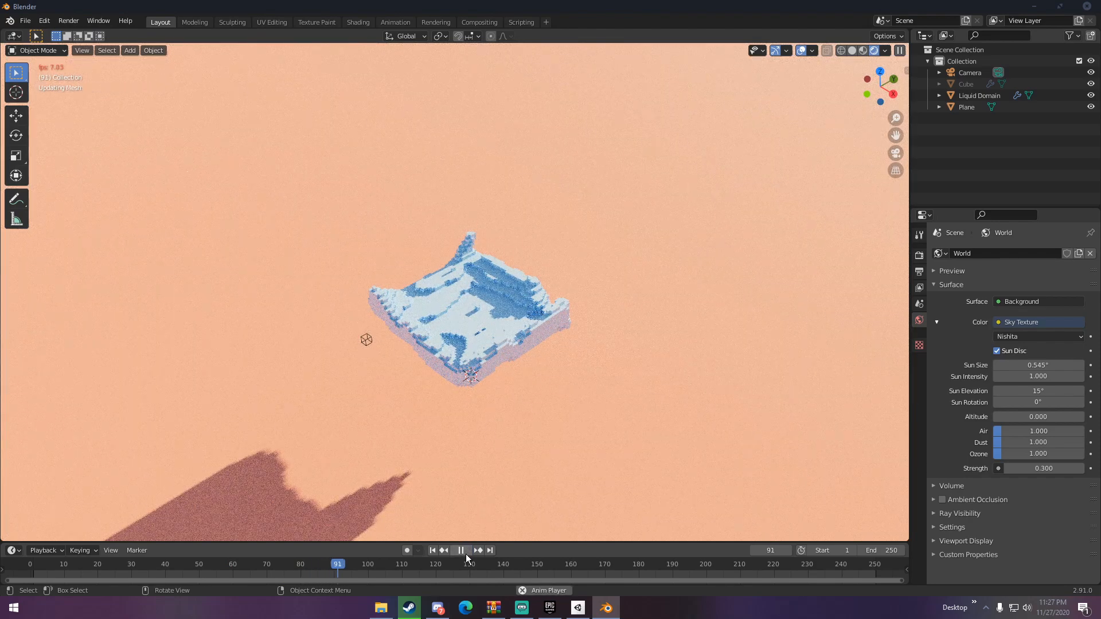